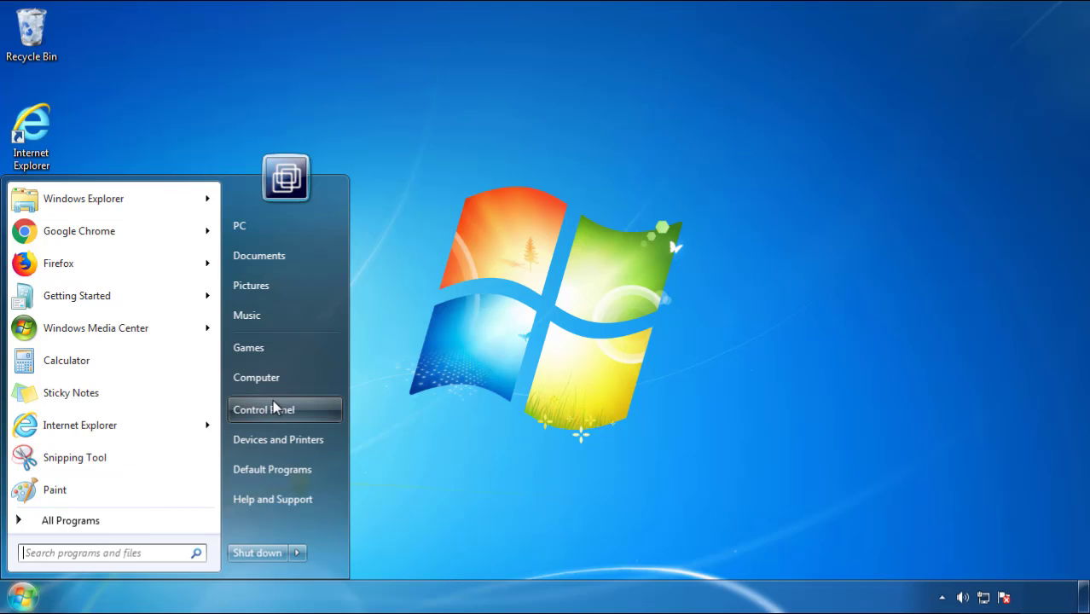
- Uninstall SearchMine 2.00 from Programs and Features after sorting by install date
left_click(263, 410)
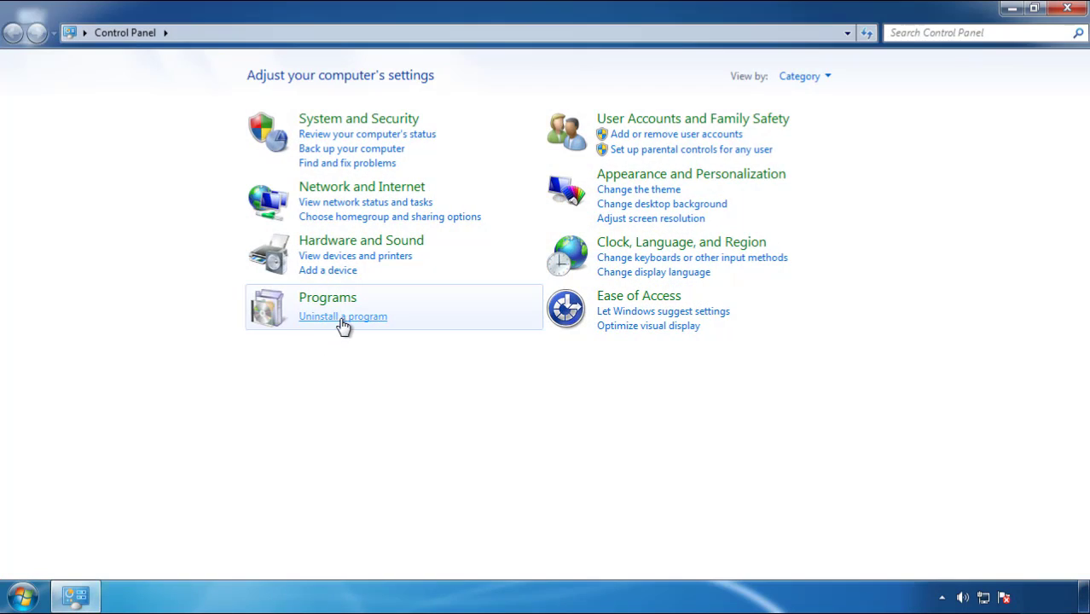
left_click(343, 316)
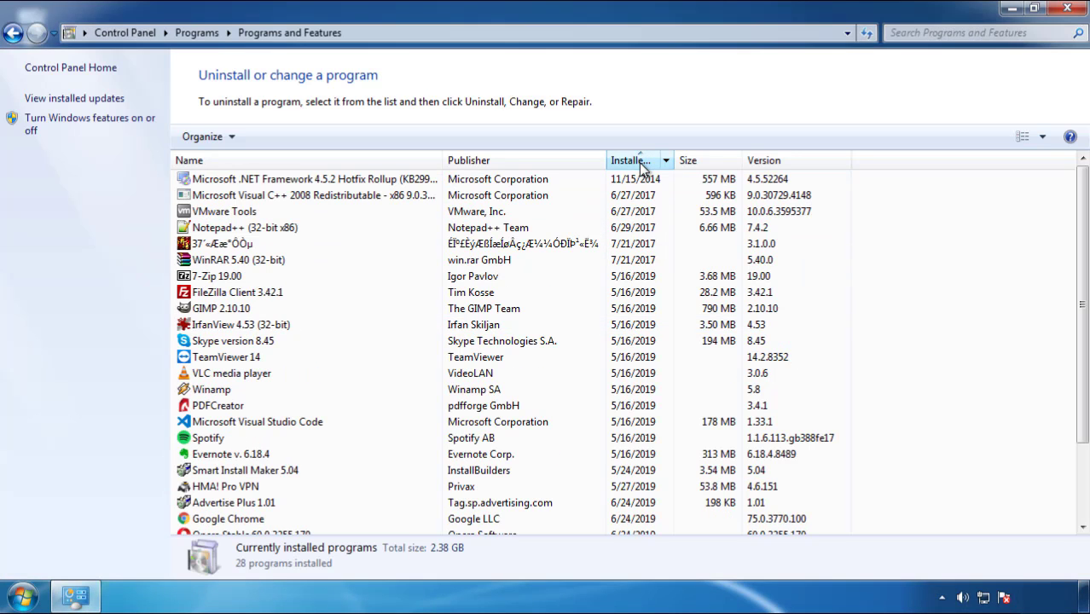
left_click(637, 160)
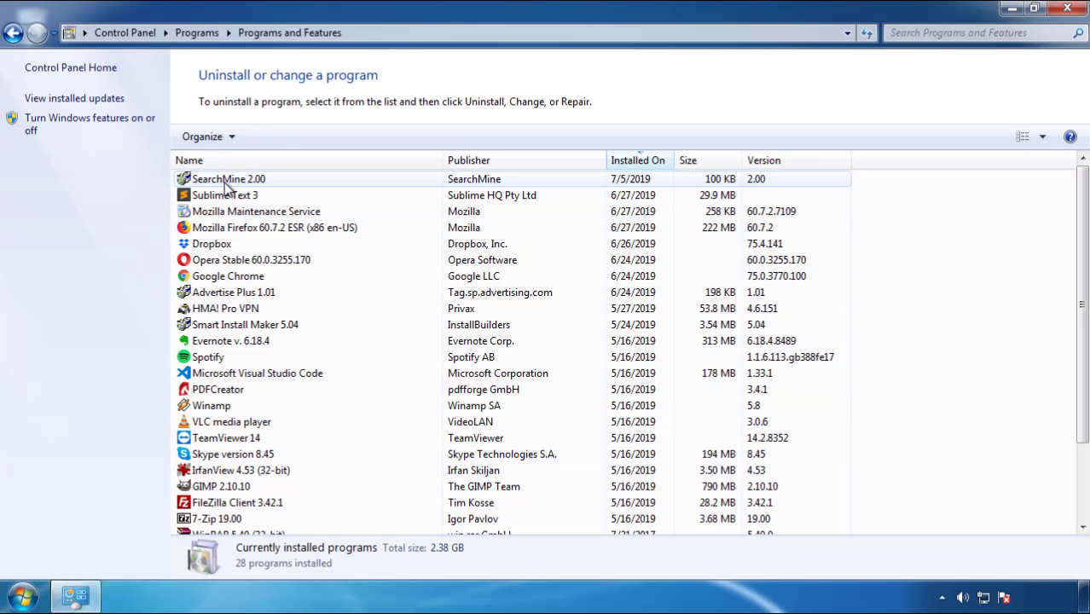
left_click(270, 137)
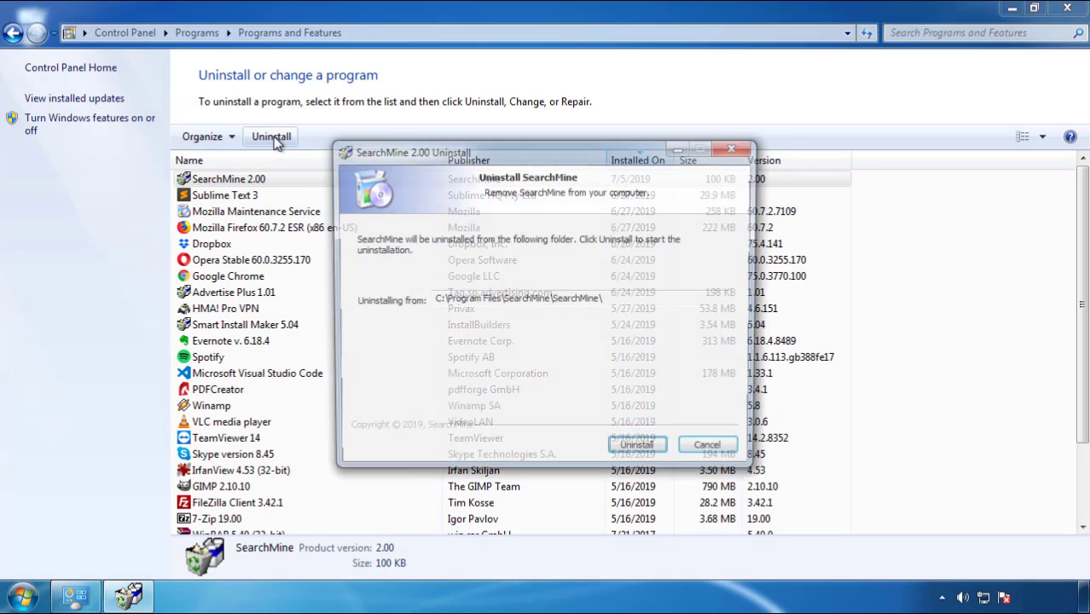
left_click(636, 445)
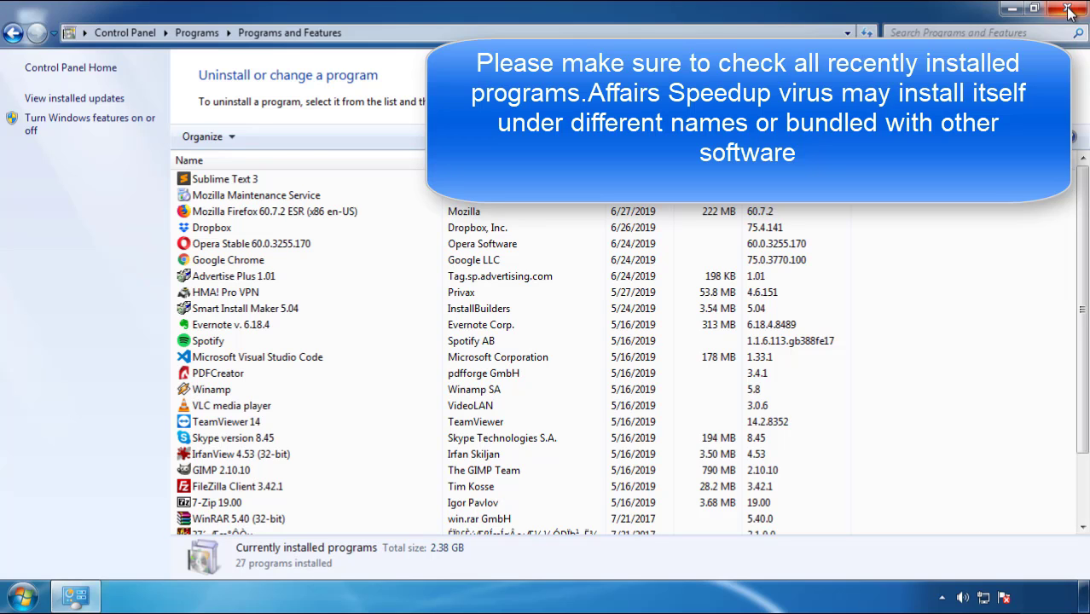
- Close Control Panel and restart Windows into Safe Mode
left_click(1070, 9)
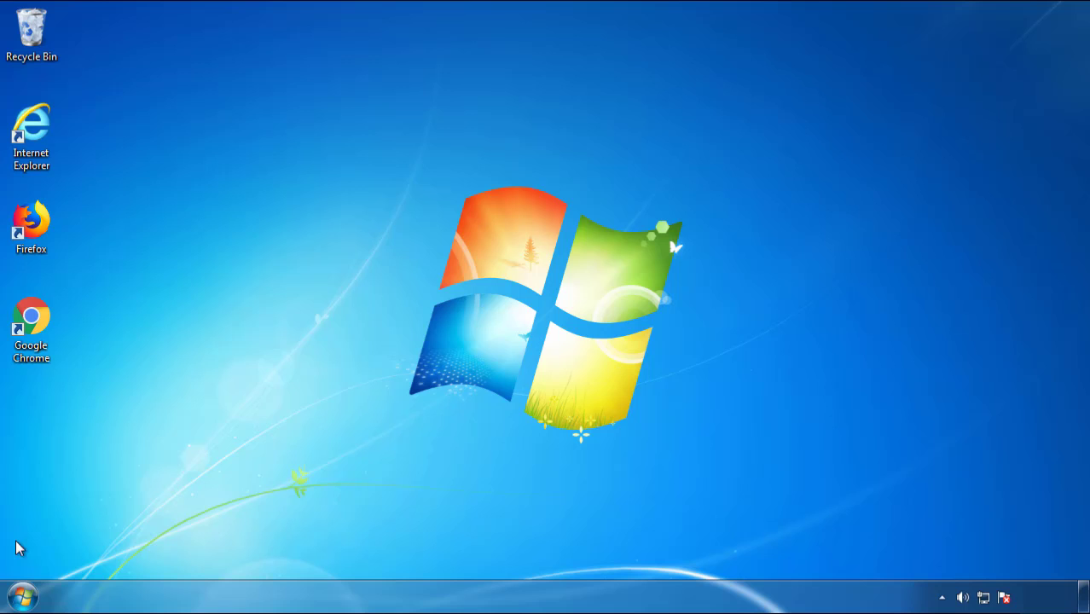
left_click(297, 552)
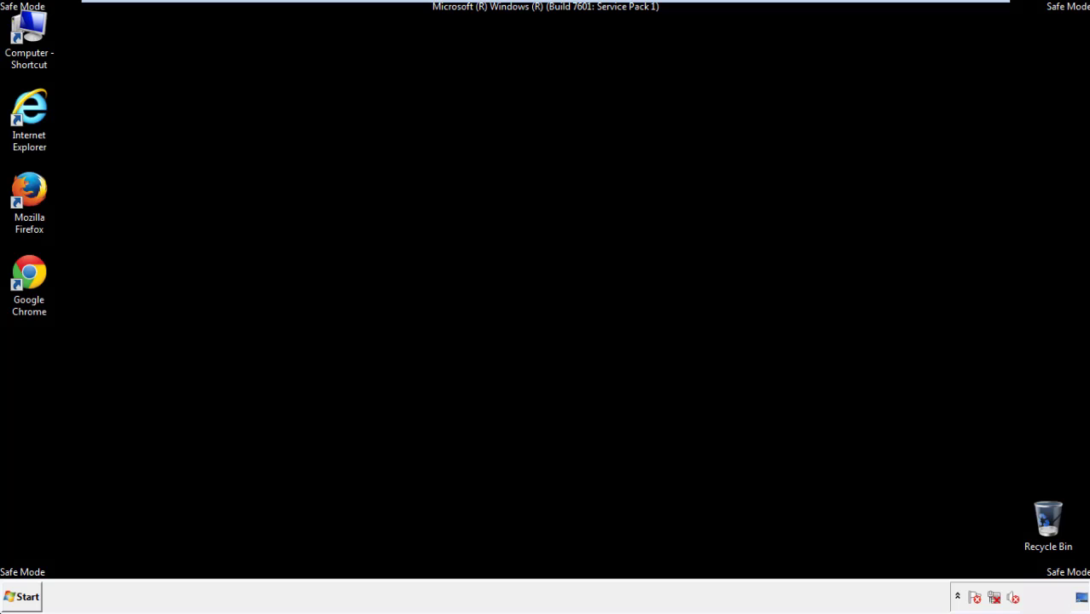
- Launch Firefox, decline the default-browser prompt, and show the menu bar
left_click(29, 196)
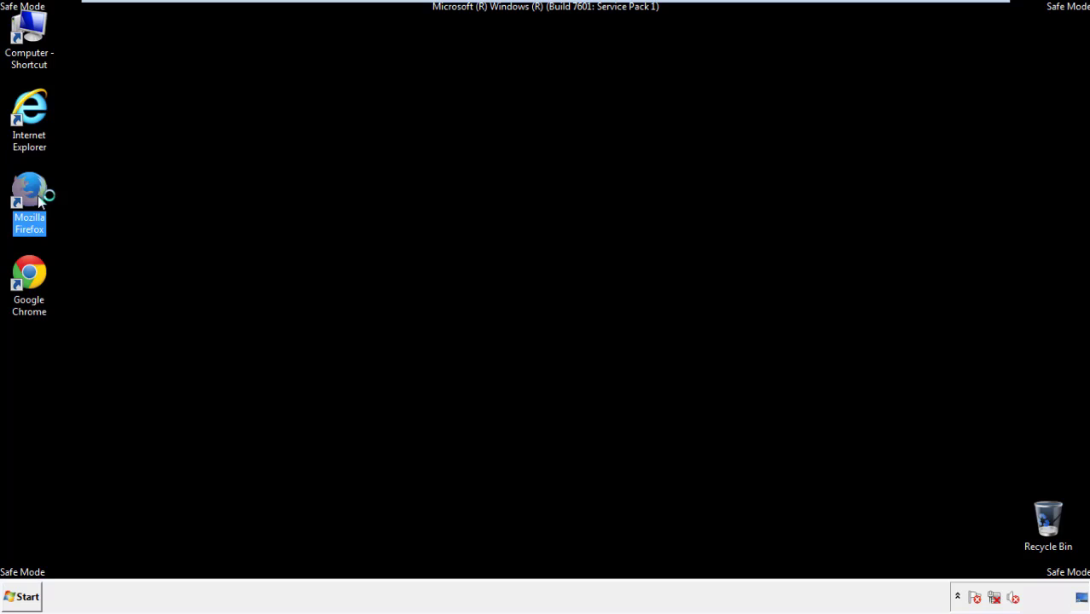
double_click(29, 191)
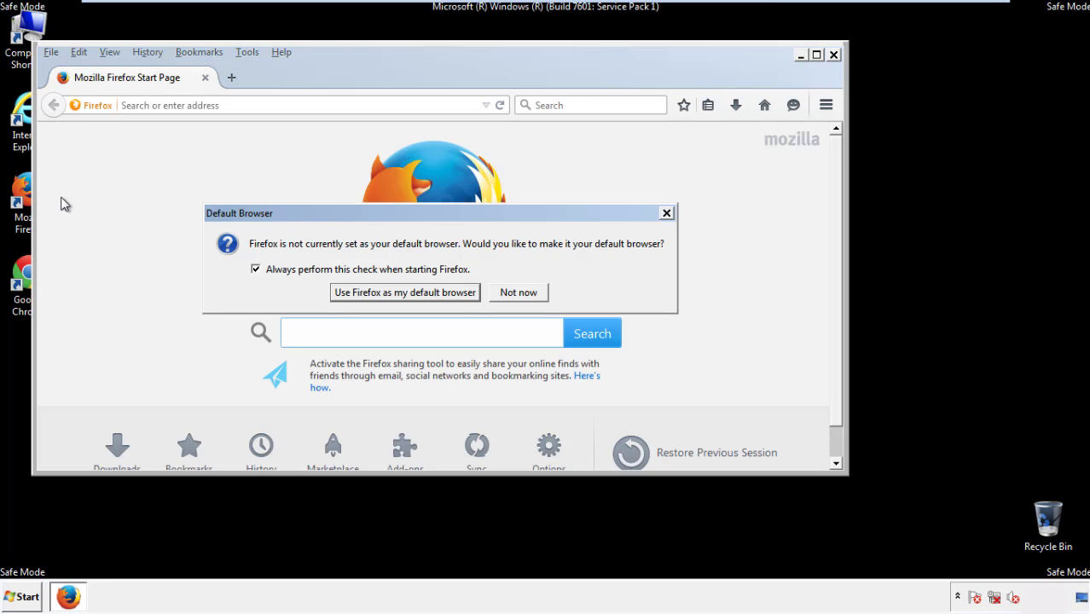
left_click(518, 292)
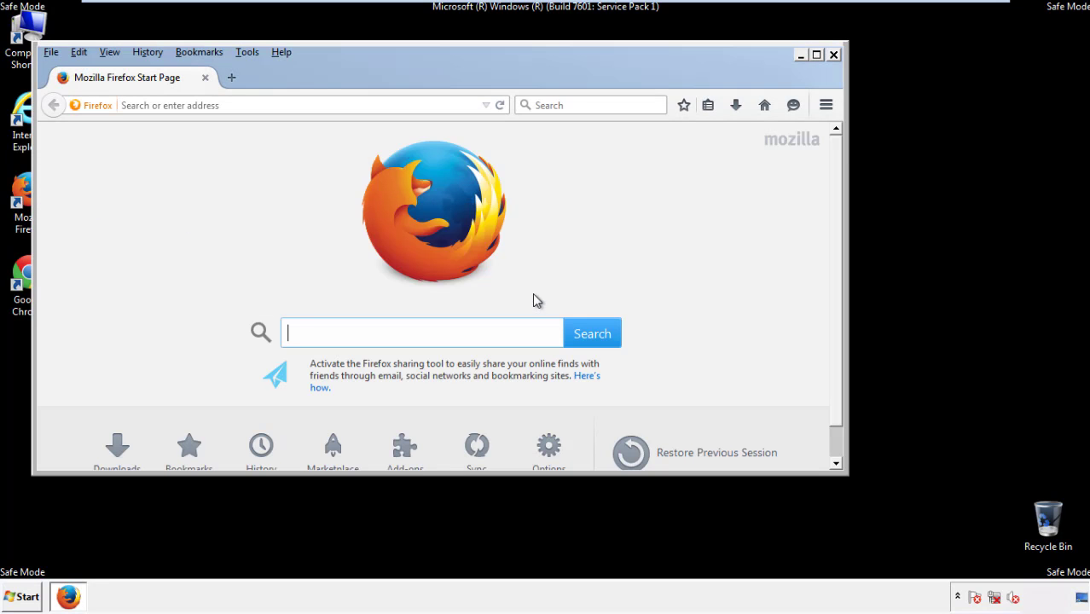
right_click(231, 77)
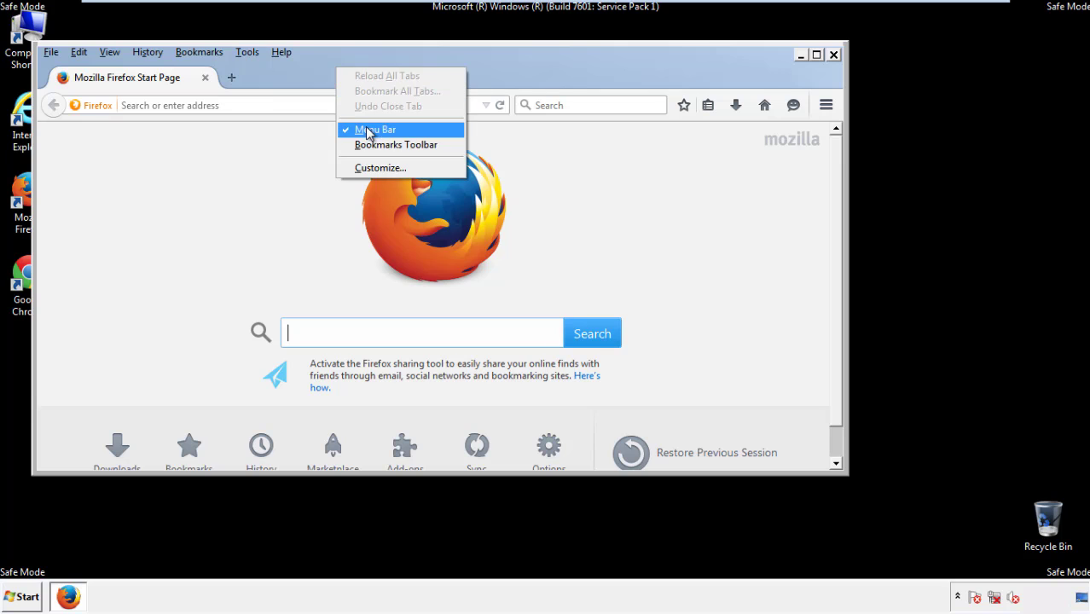
left_click(374, 128)
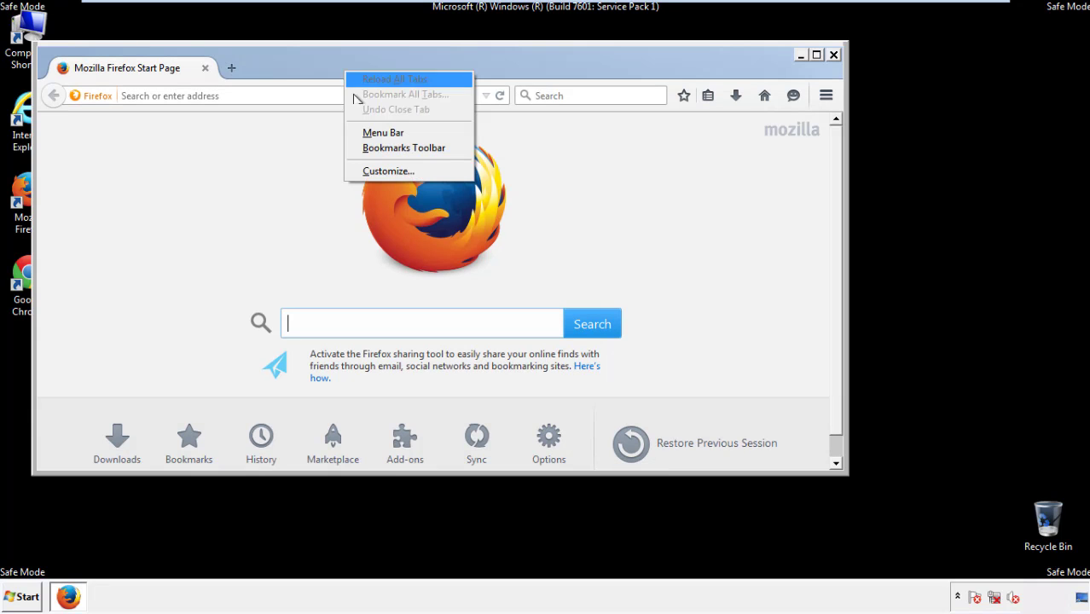
left_click(404, 147)
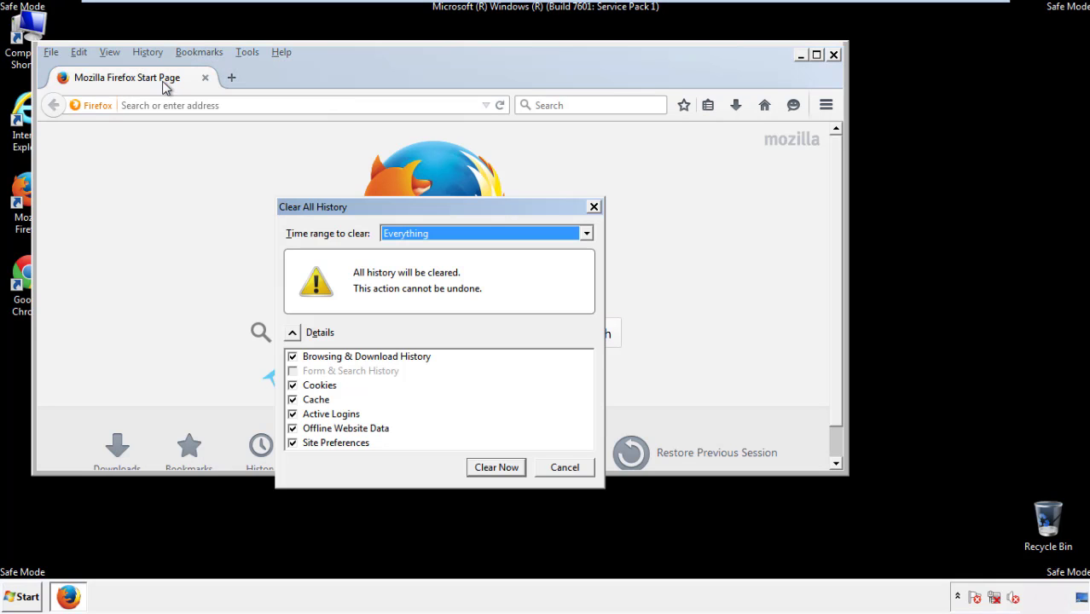
- Clear Firefox history for Everything, including Site Preferences
left_click(485, 233)
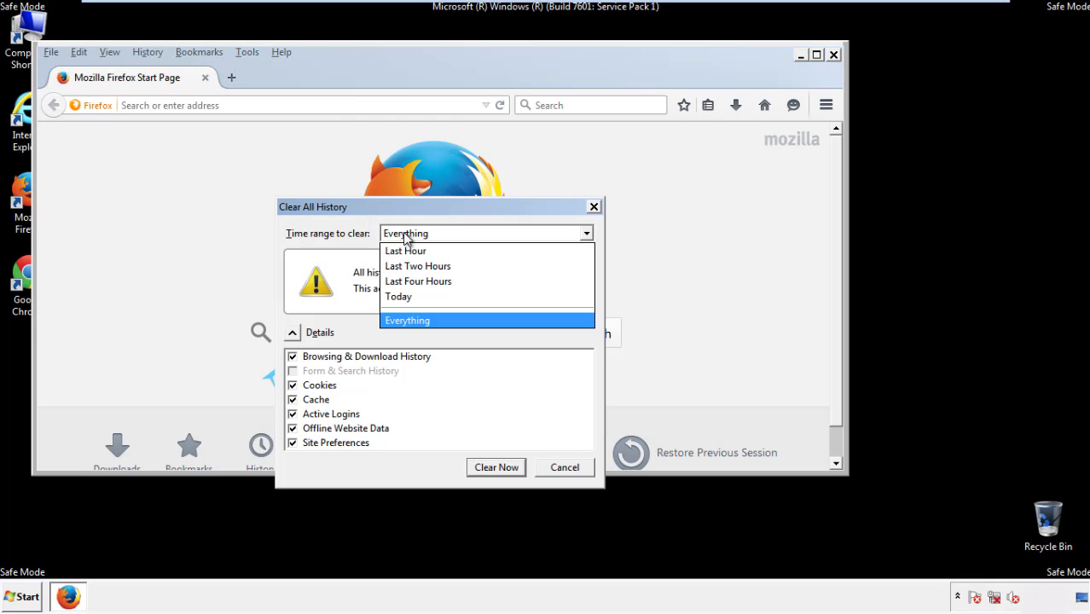
left_click(407, 320)
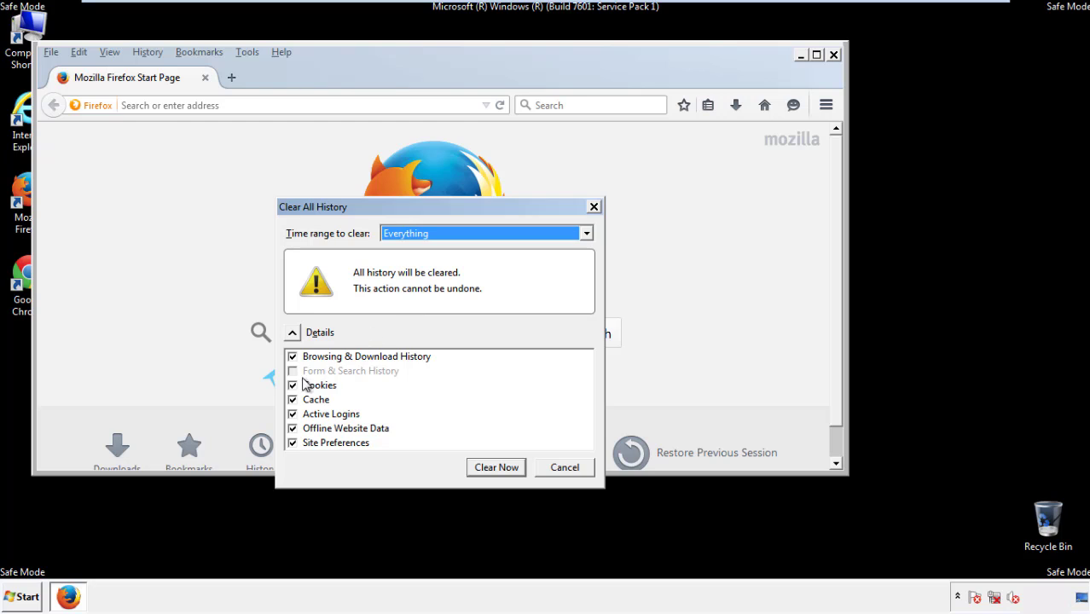
left_click(292, 443)
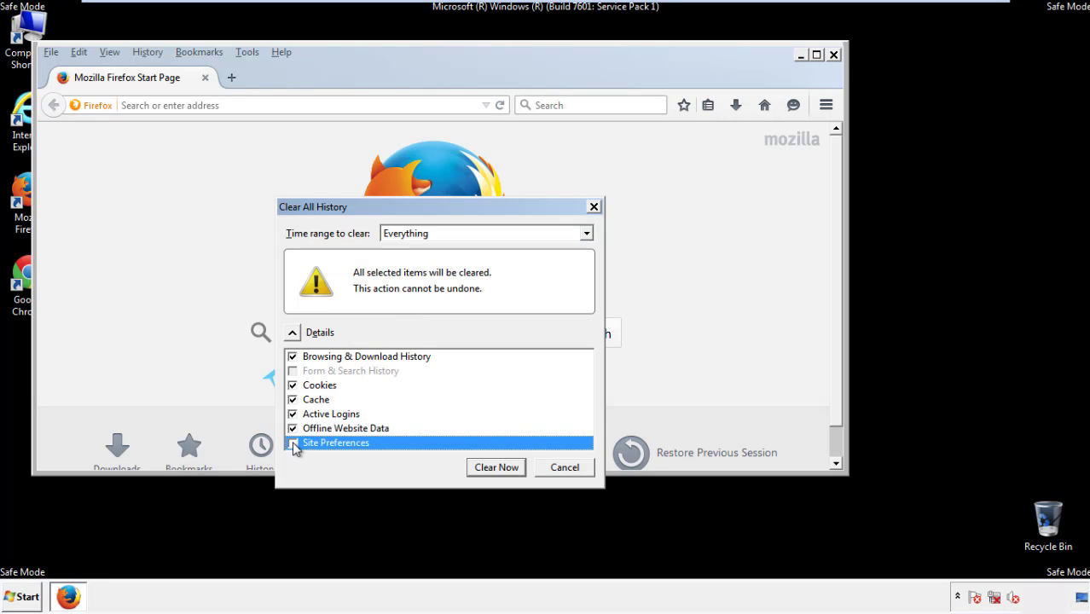
left_click(292, 443)
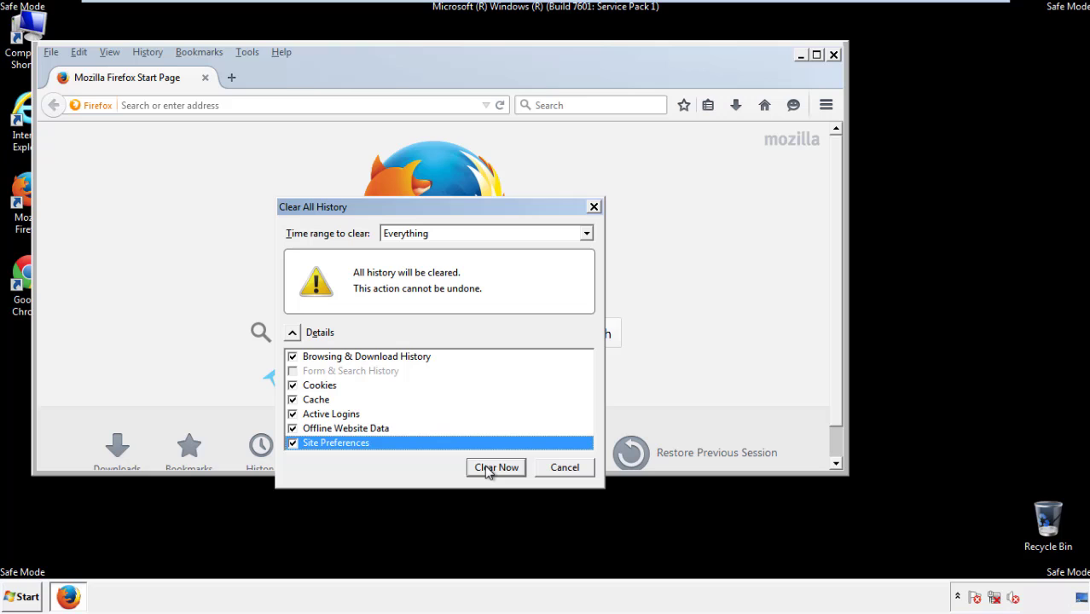
left_click(496, 467)
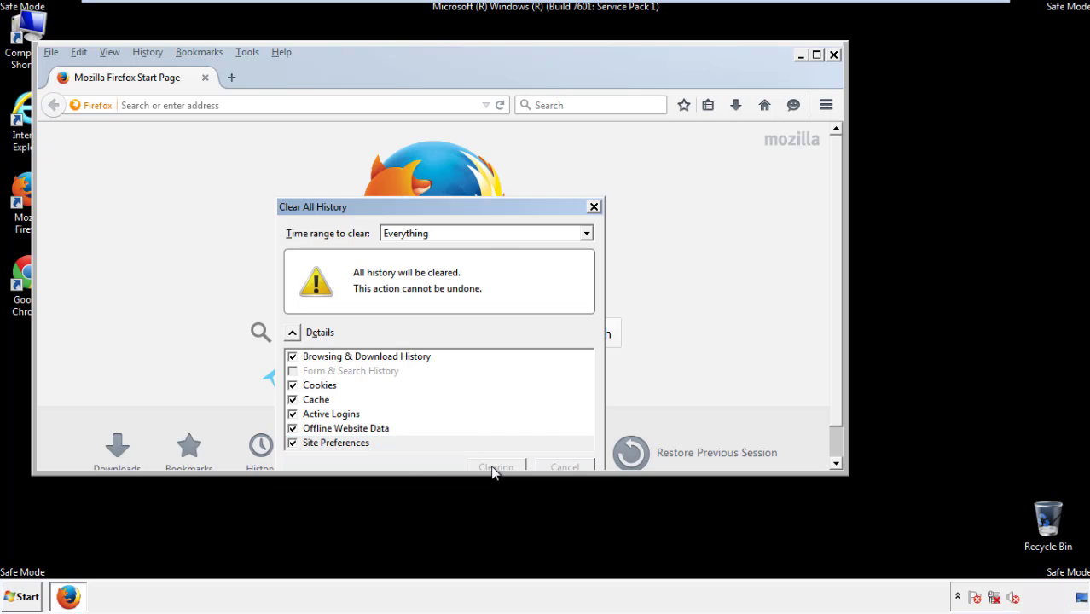
- Refresh Firefox from Troubleshooting Information, finish the import, and close Firefox
left_click(496, 466)
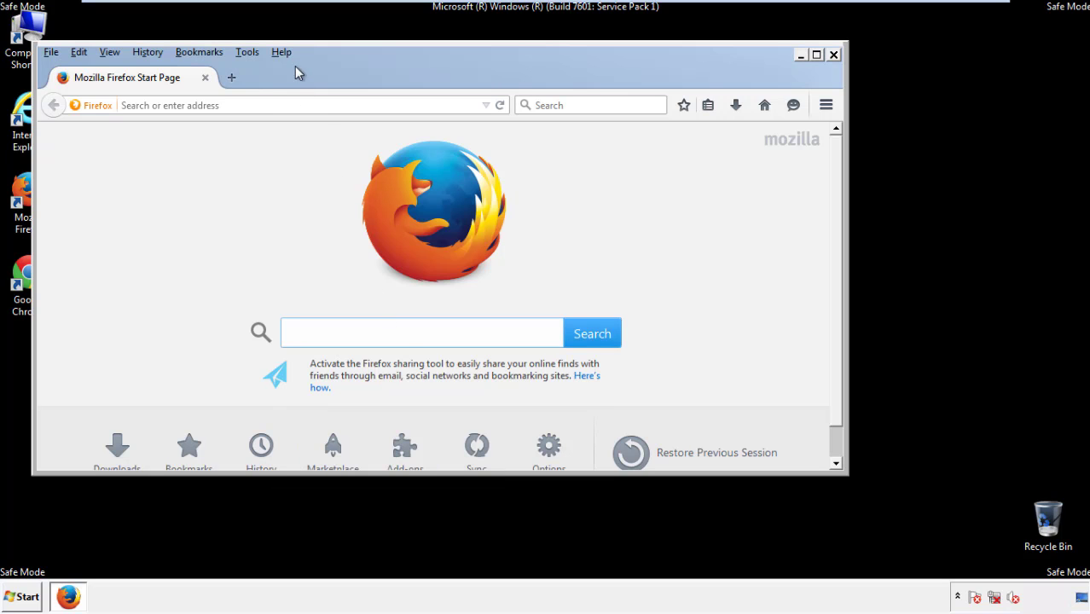
left_click(280, 52)
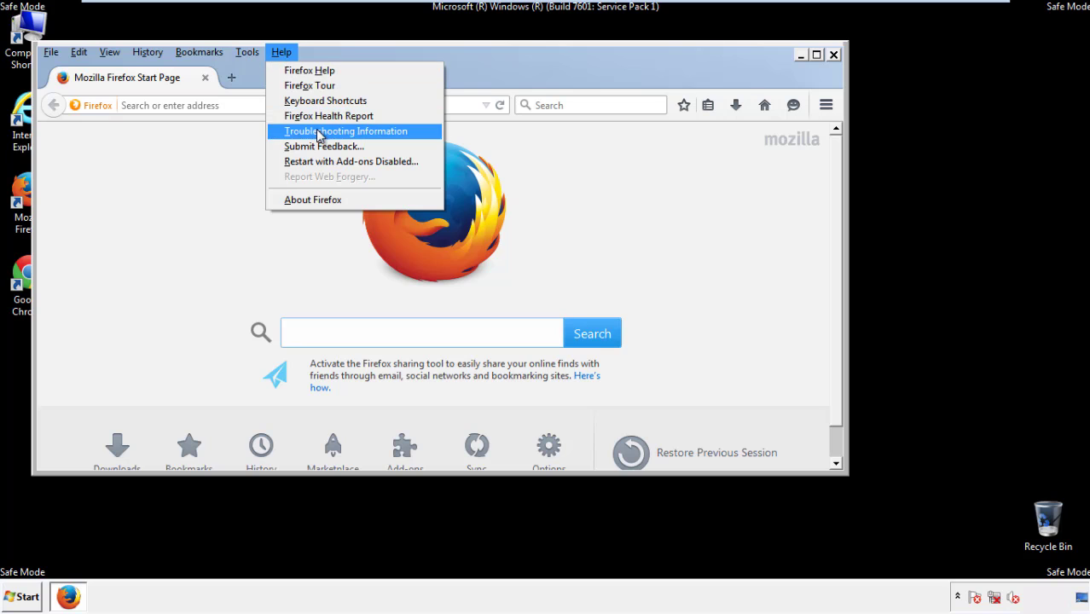
left_click(346, 130)
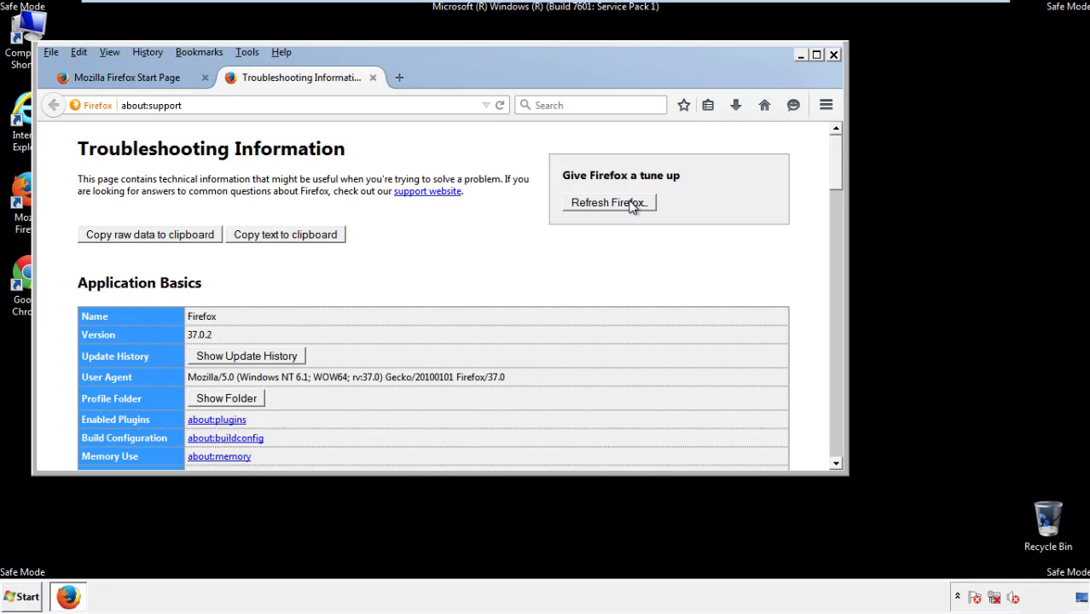
left_click(608, 202)
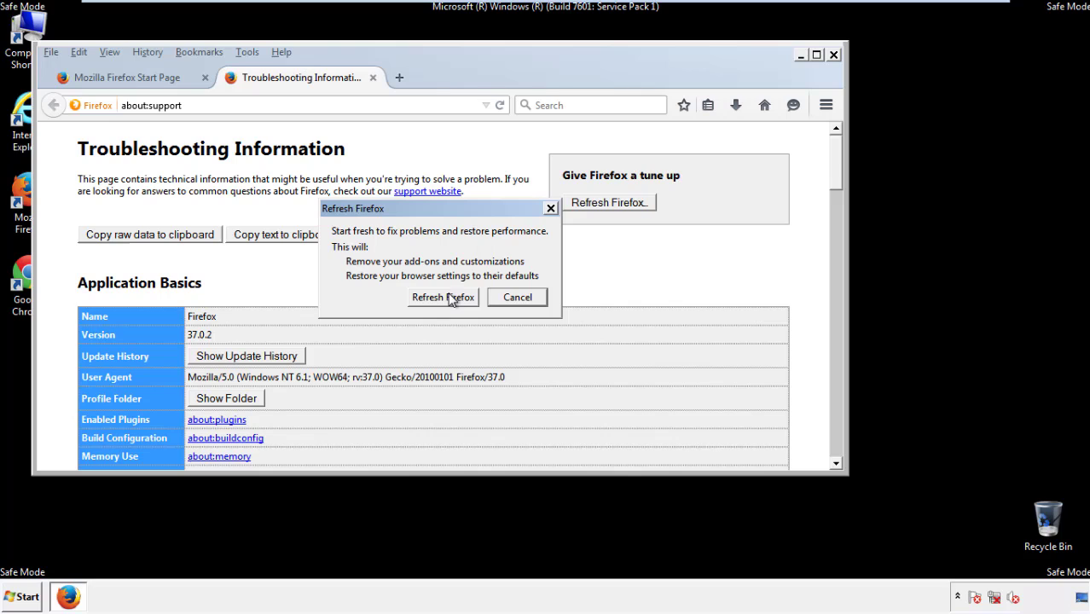
left_click(442, 297)
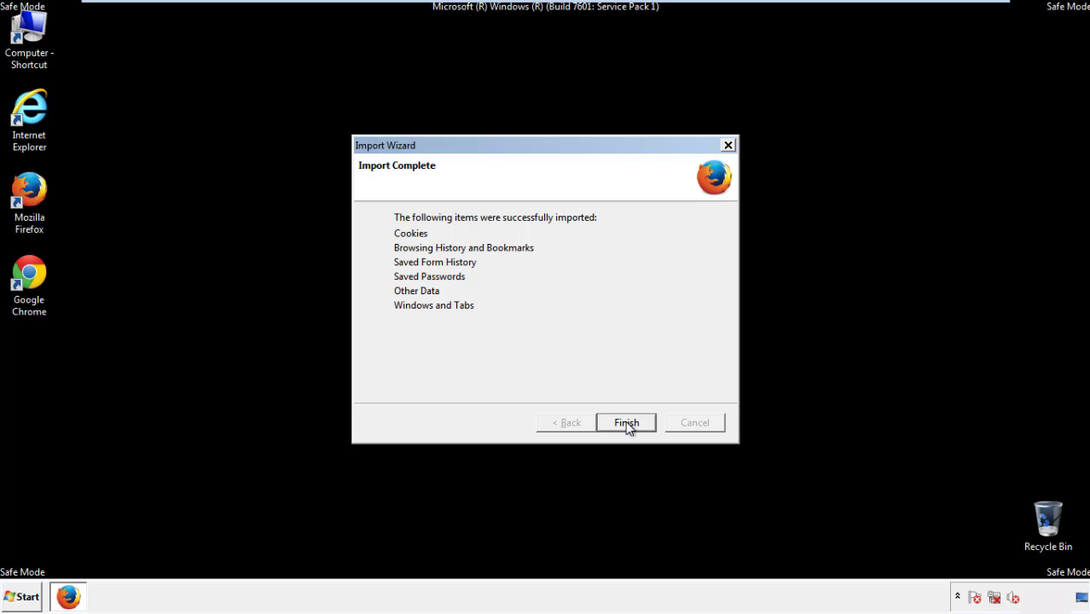
left_click(626, 422)
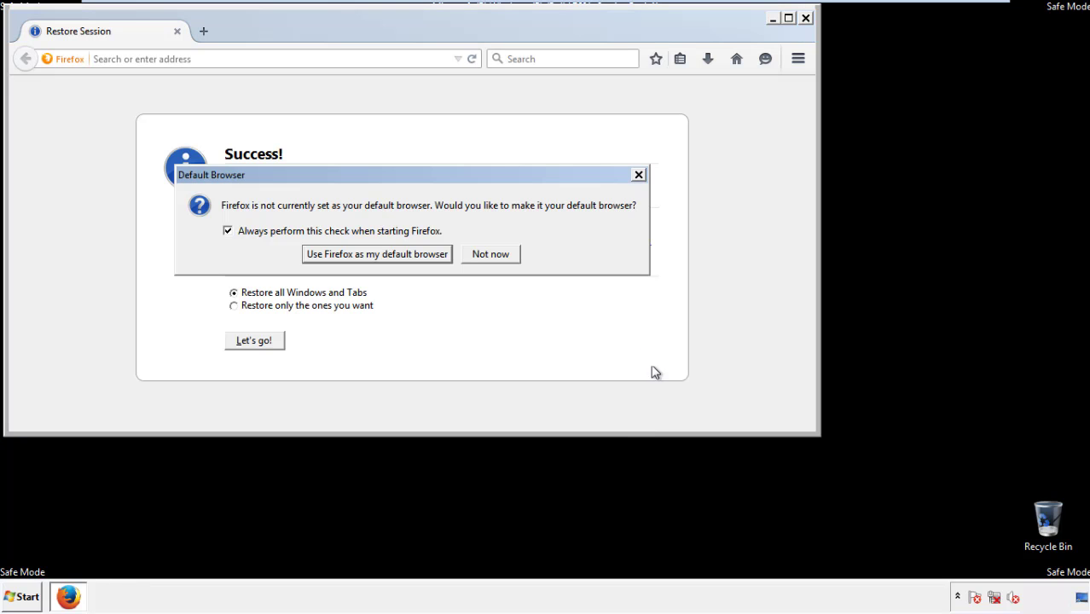
left_click(490, 253)
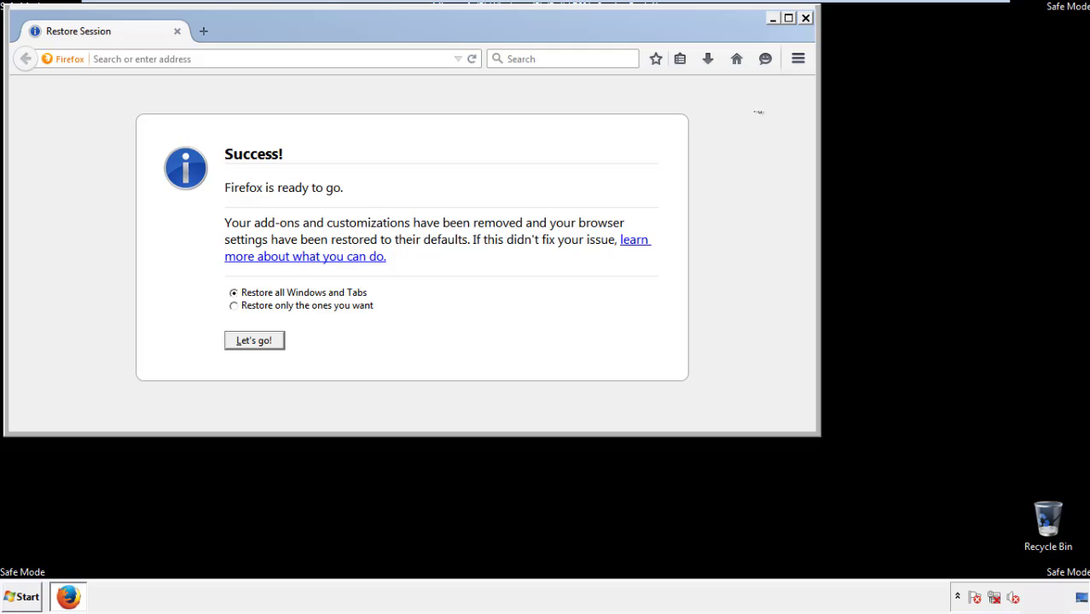
left_click(805, 17)
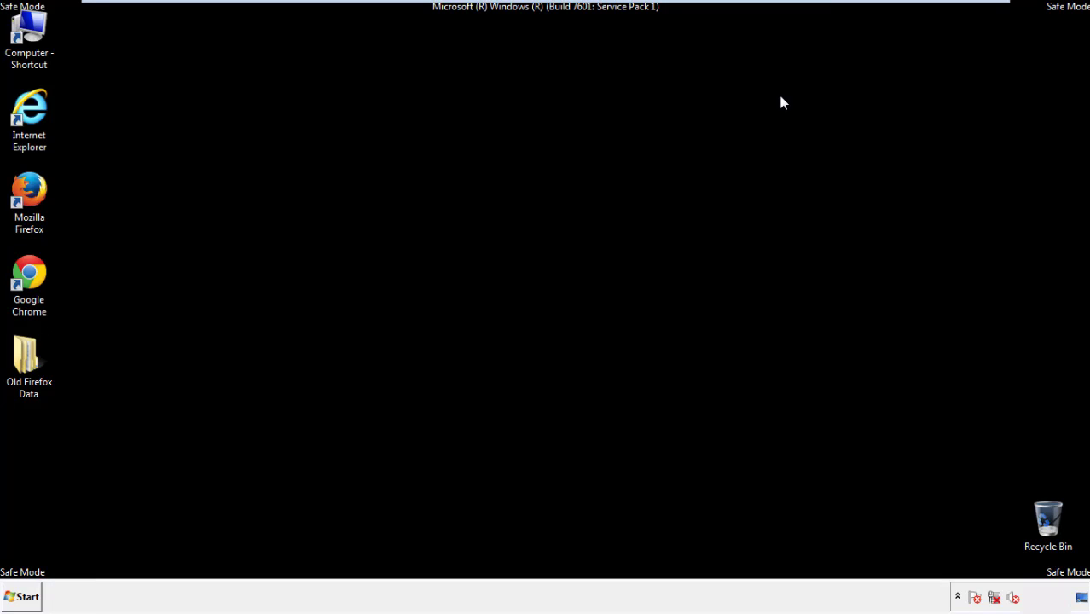
- Launch Chrome and open Clear browsing data from Settings > History
left_click(29, 277)
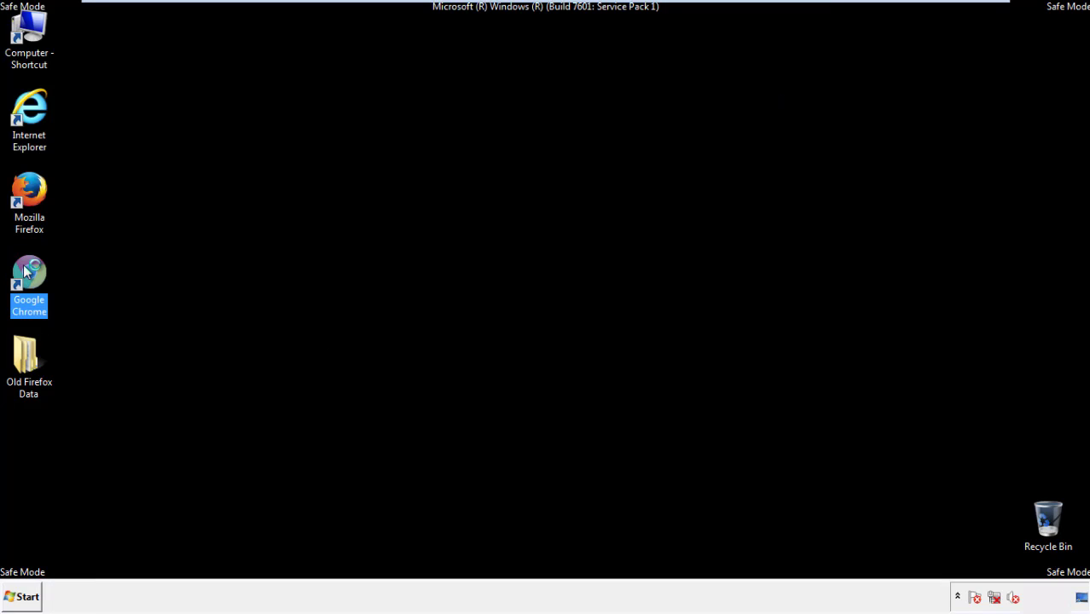
double_click(29, 273)
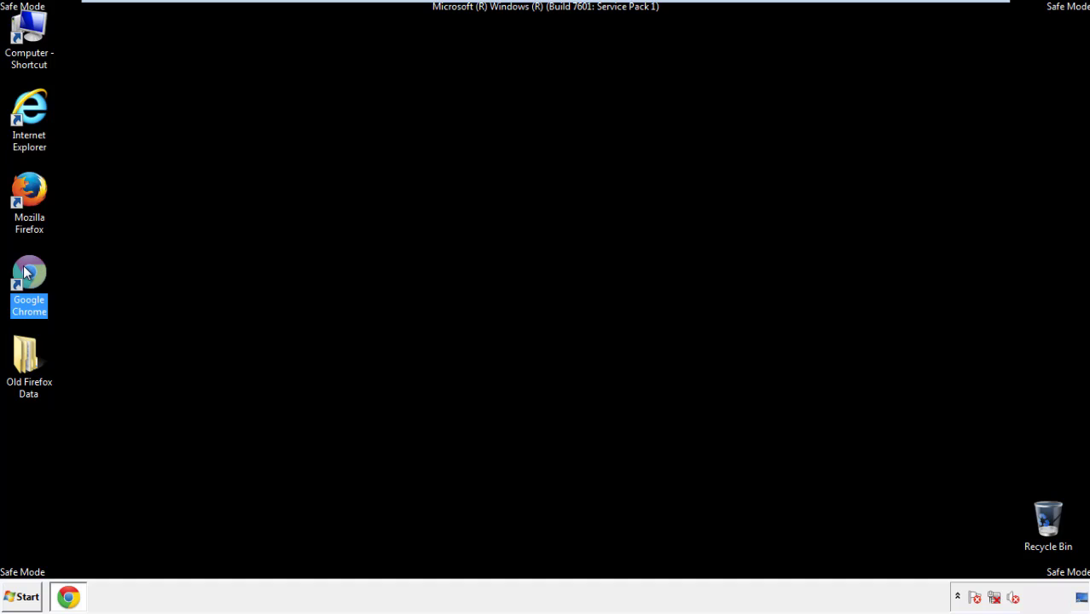
double_click(29, 284)
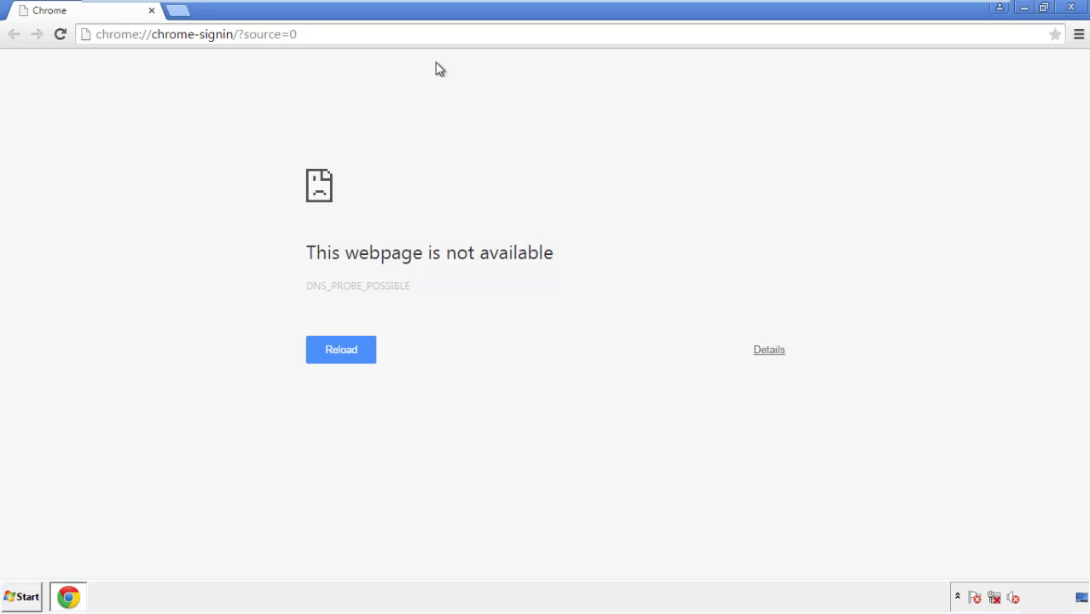
left_click(1079, 34)
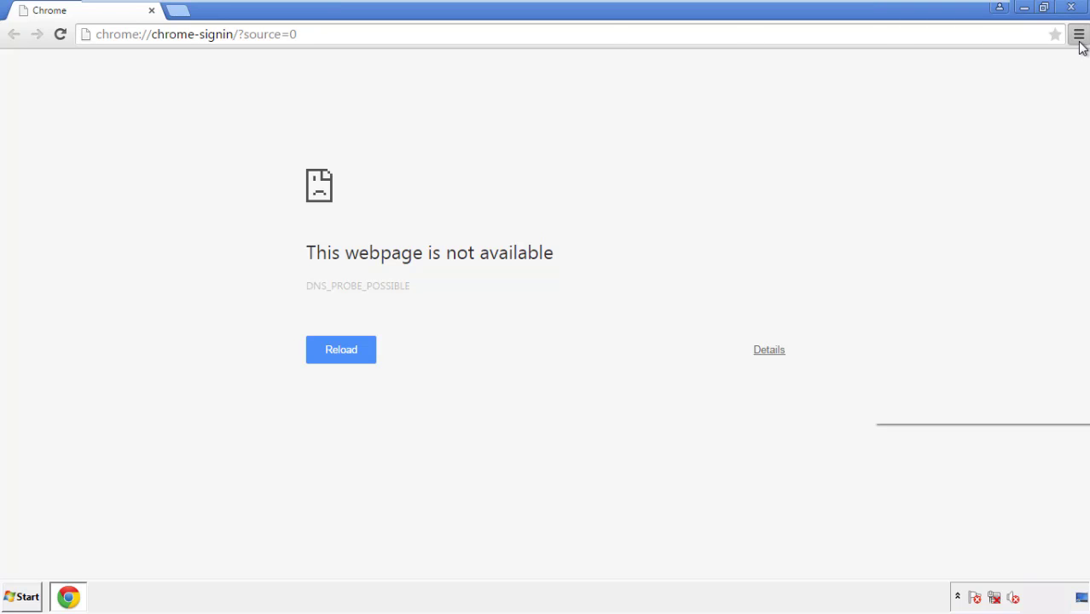
left_click(1078, 34)
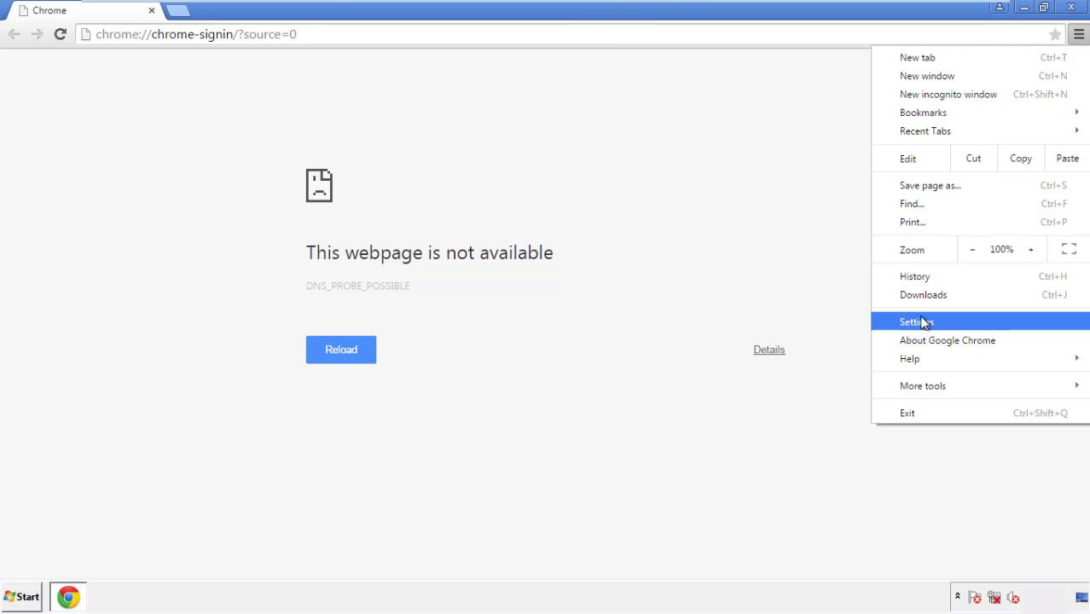
left_click(917, 322)
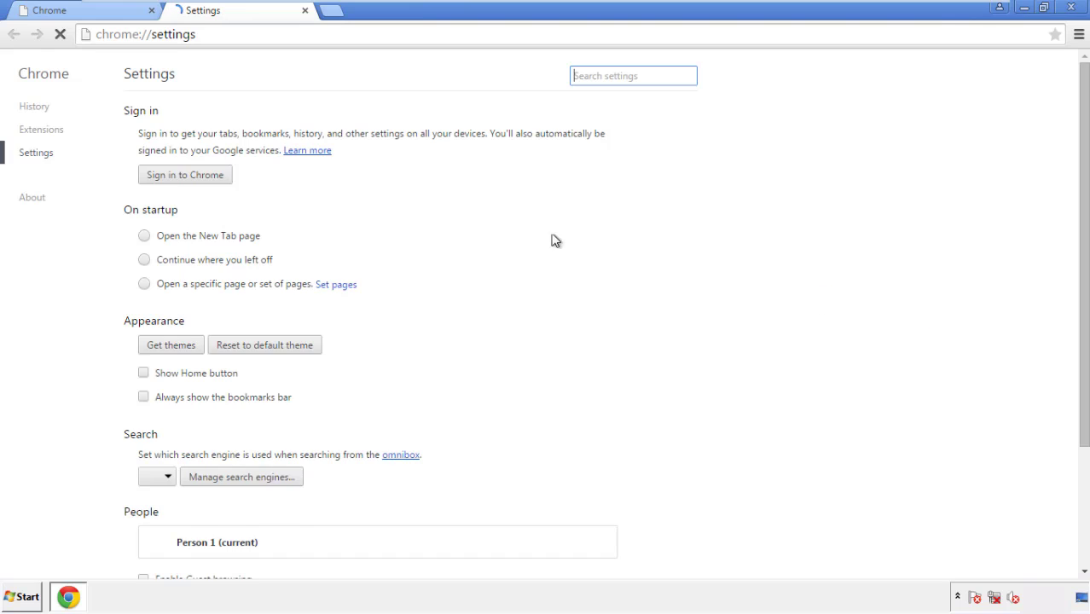
left_click(34, 106)
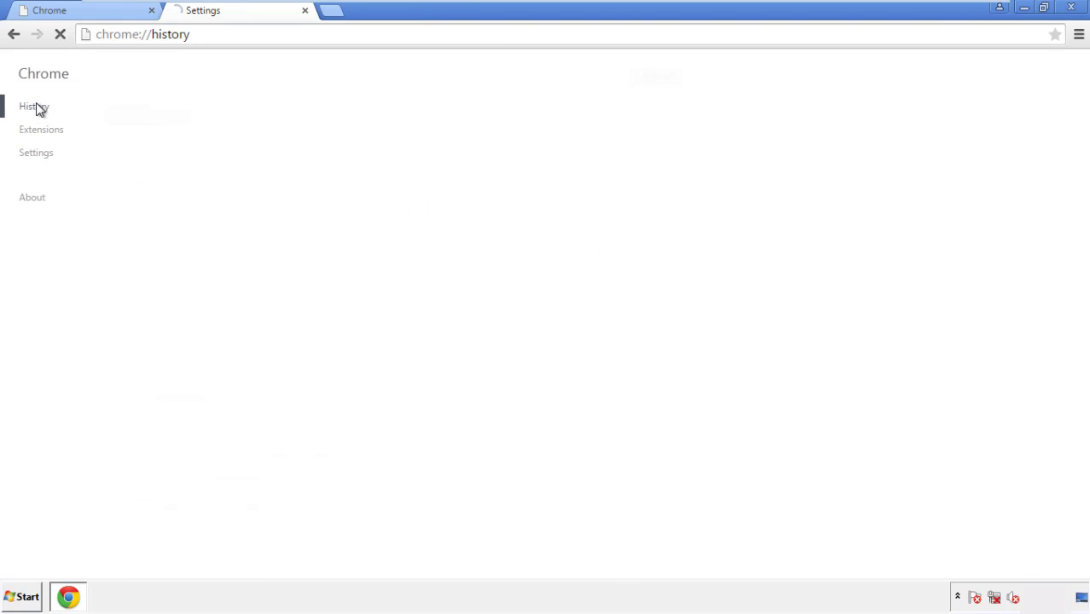
left_click(34, 105)
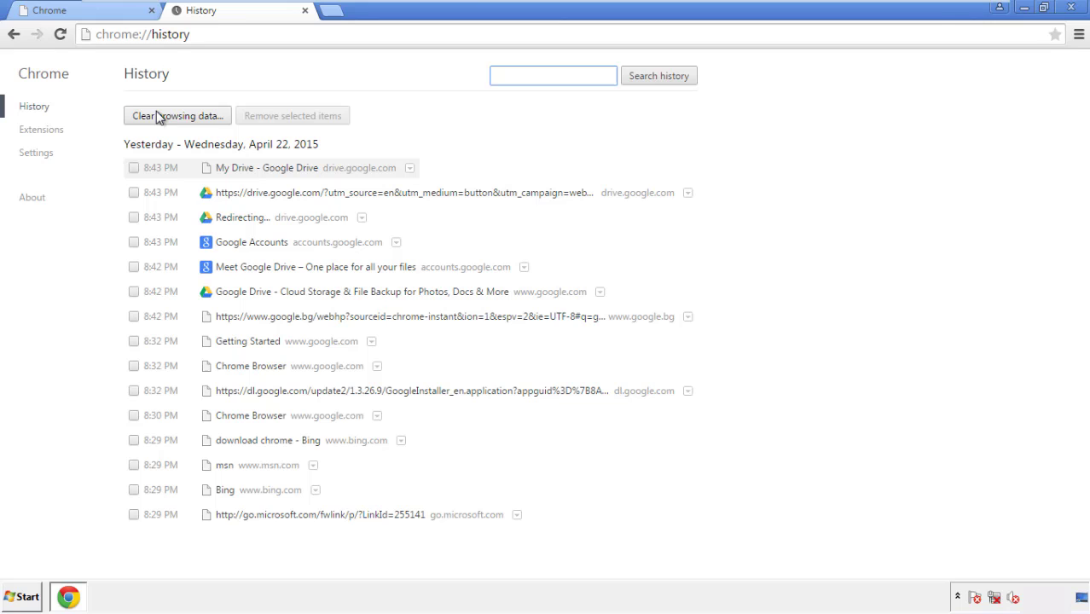
left_click(176, 115)
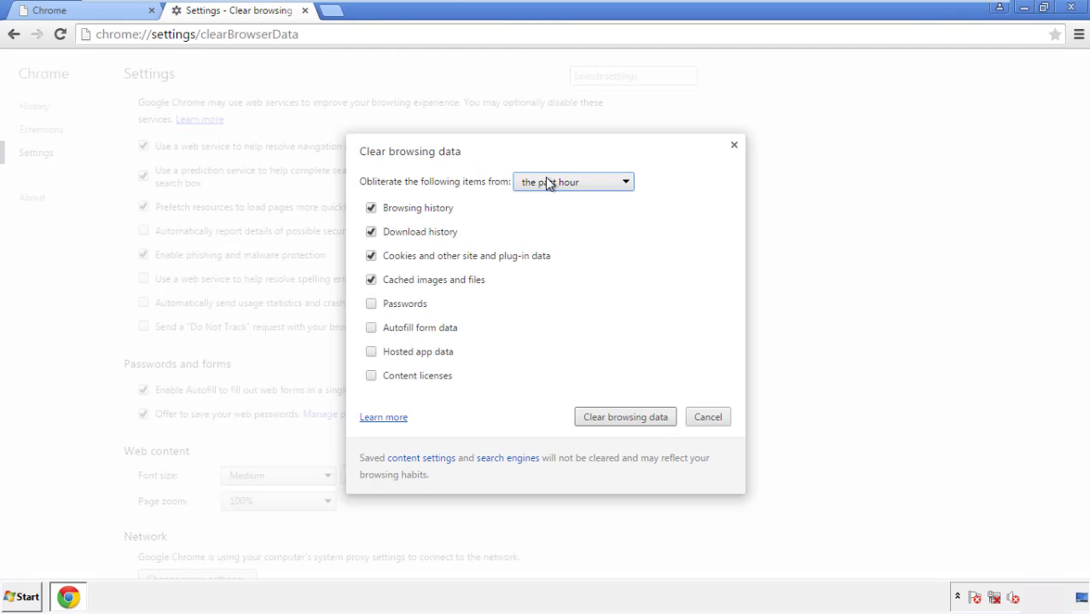
- Clear Chrome data from the beginning of time, adding autofill and content licenses
left_click(571, 181)
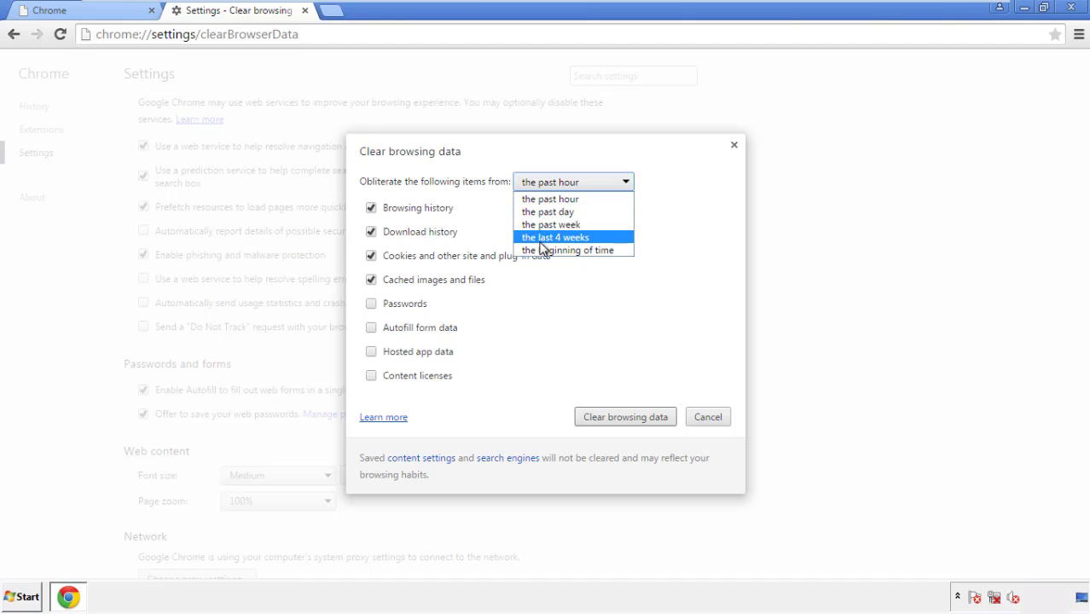
mouse_move(555, 198)
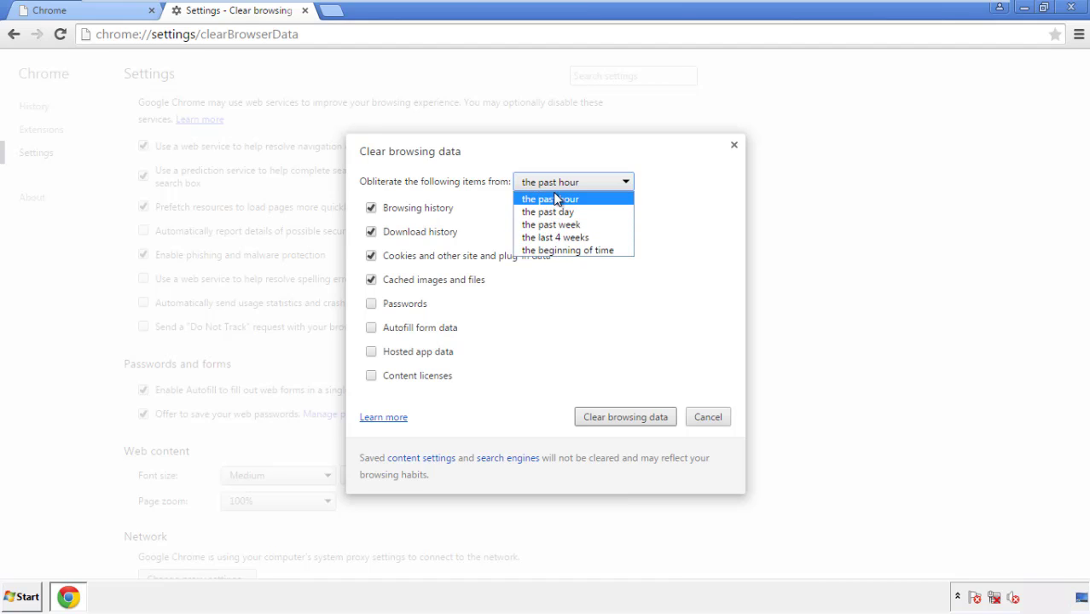
mouse_move(568, 250)
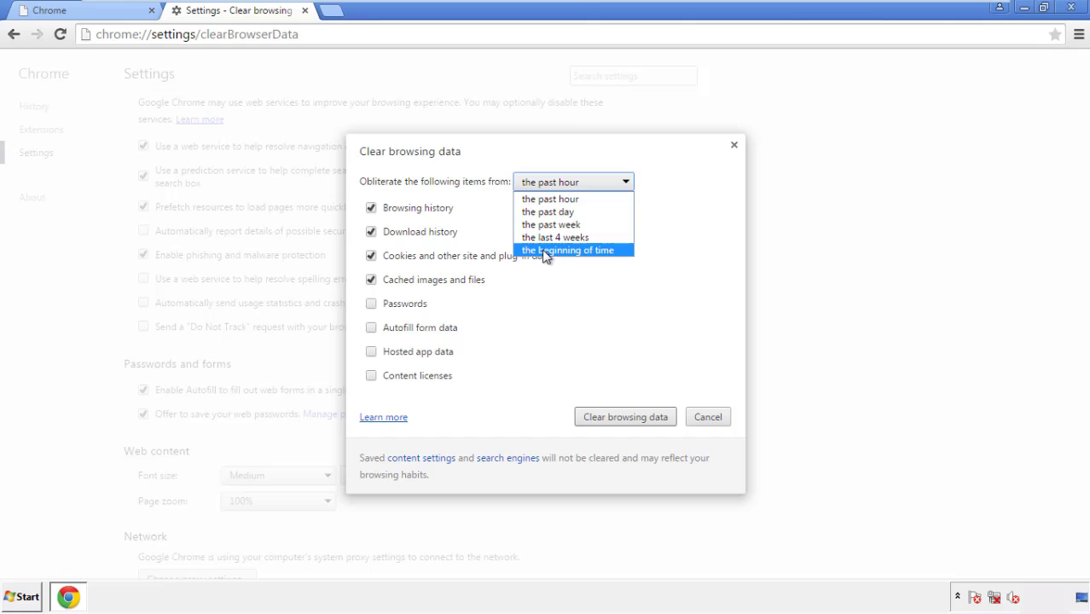
left_click(569, 249)
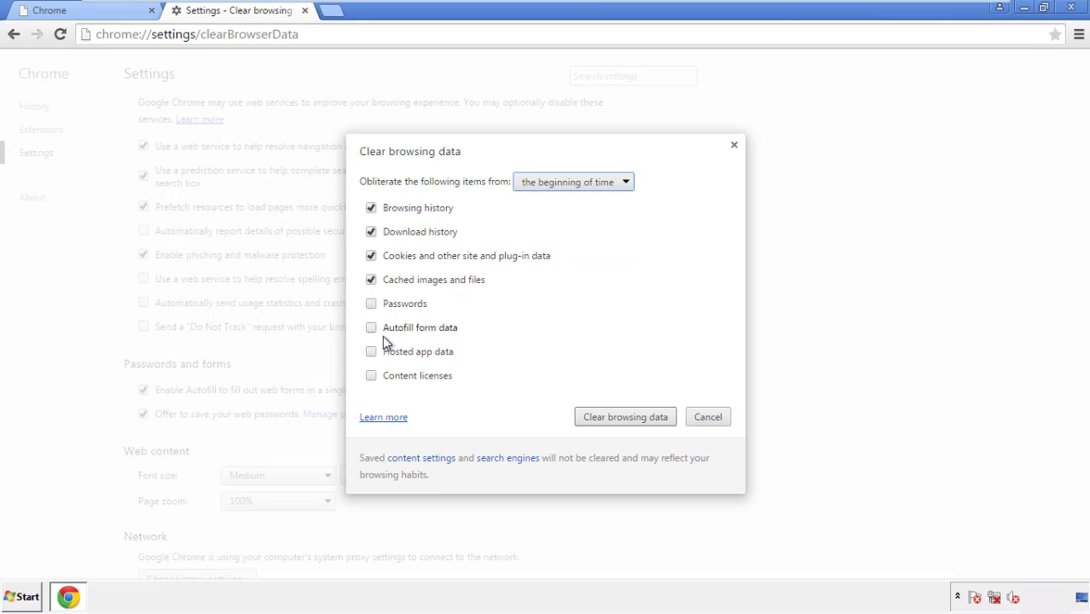
left_click(372, 352)
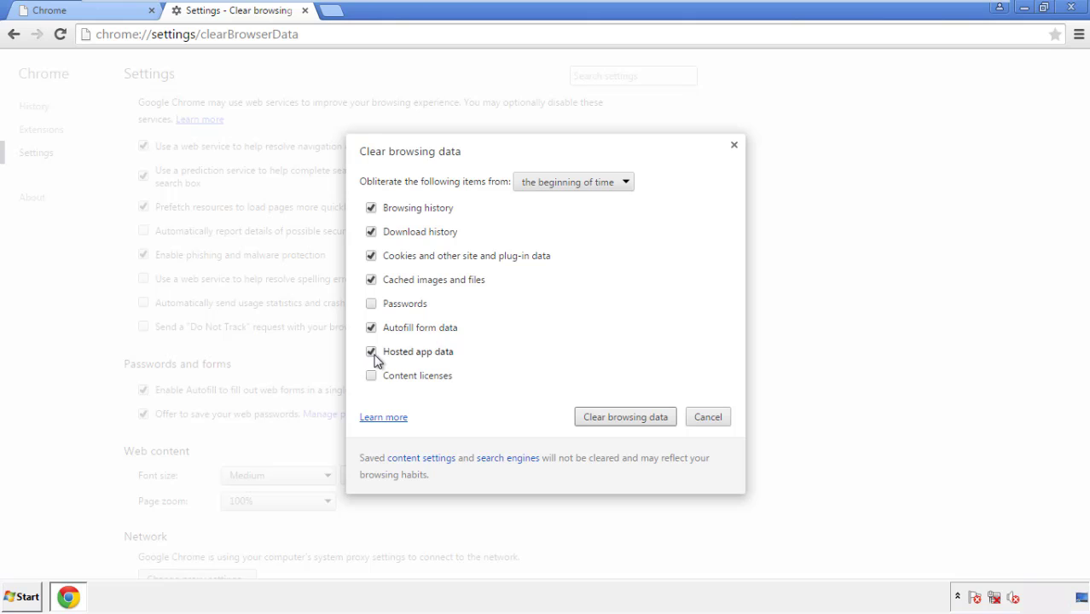
left_click(371, 375)
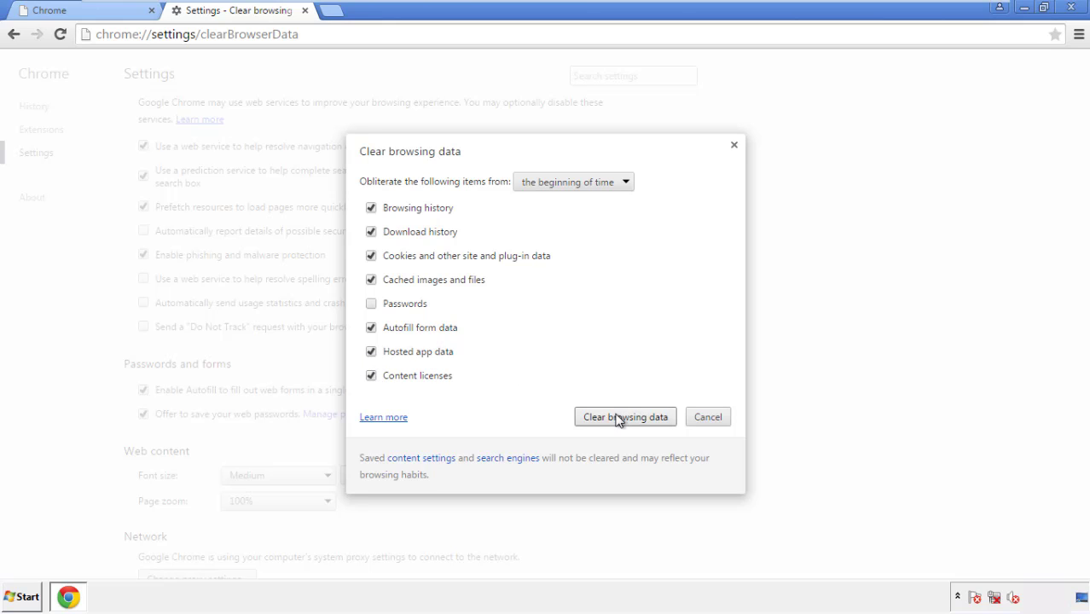
left_click(625, 416)
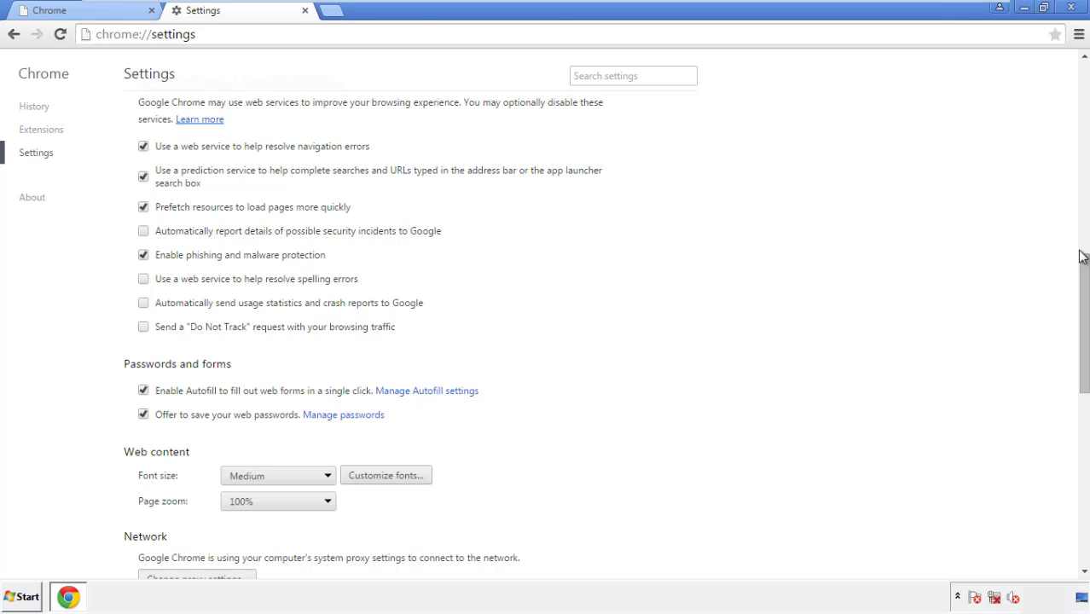
- Reset Chrome settings to defaults from the bottom of the Settings page
scroll("down", 3)
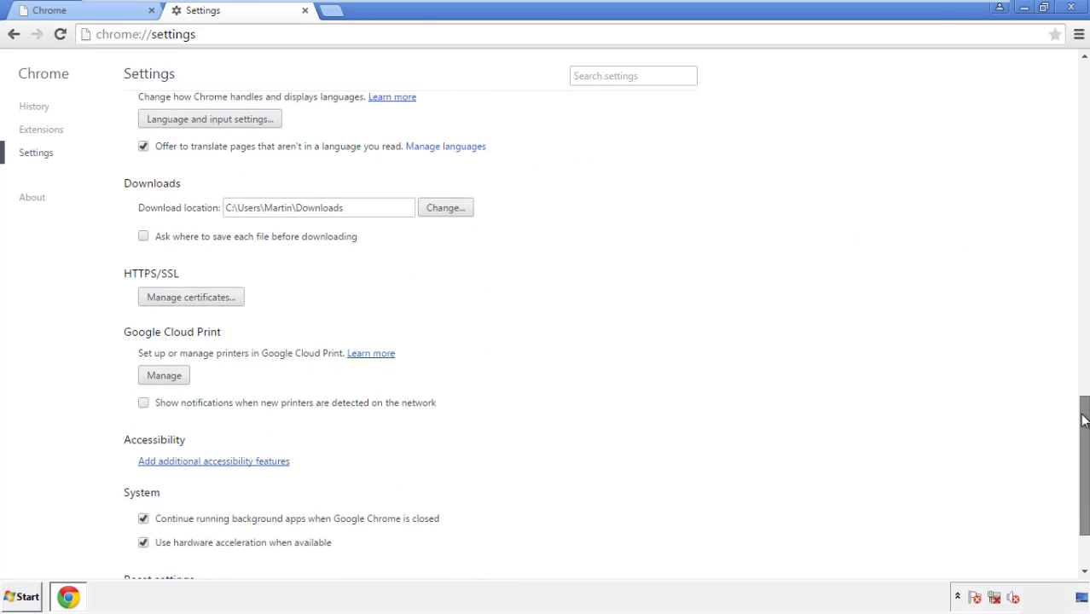
scroll("down", 3)
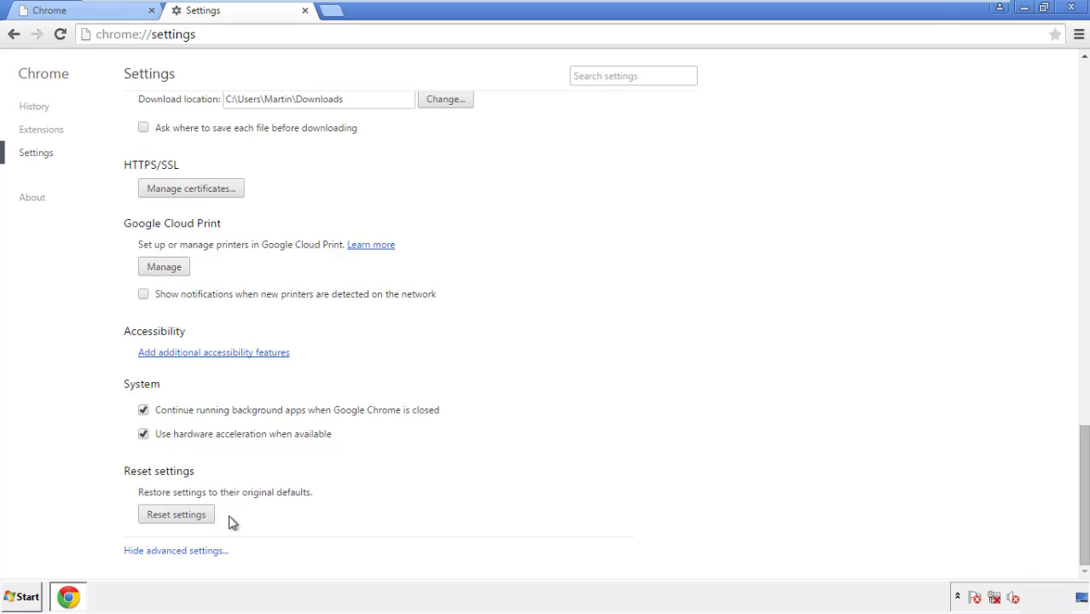
left_click(175, 514)
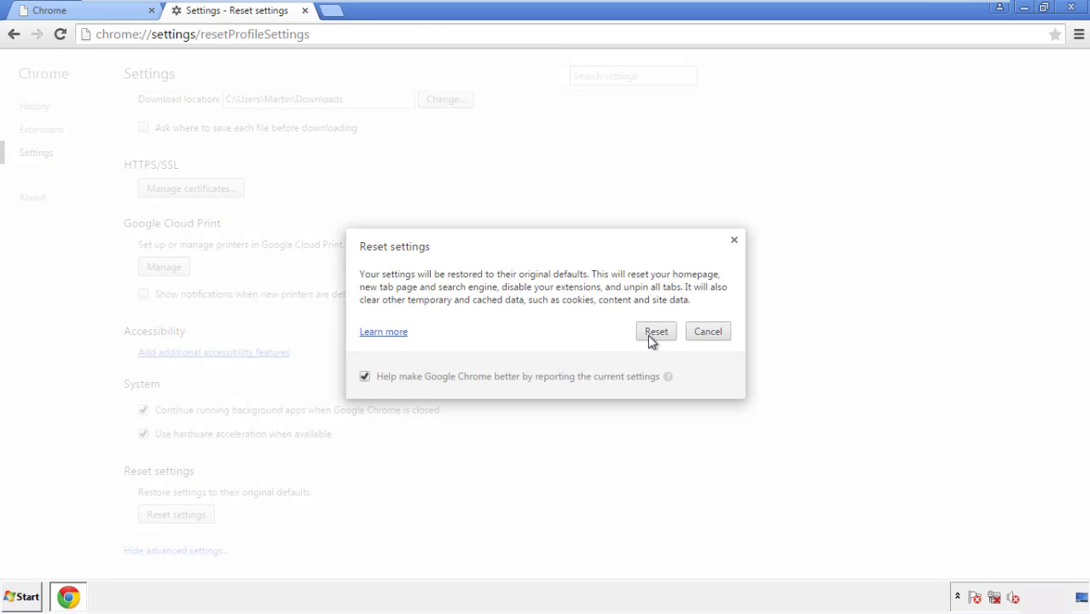
left_click(655, 331)
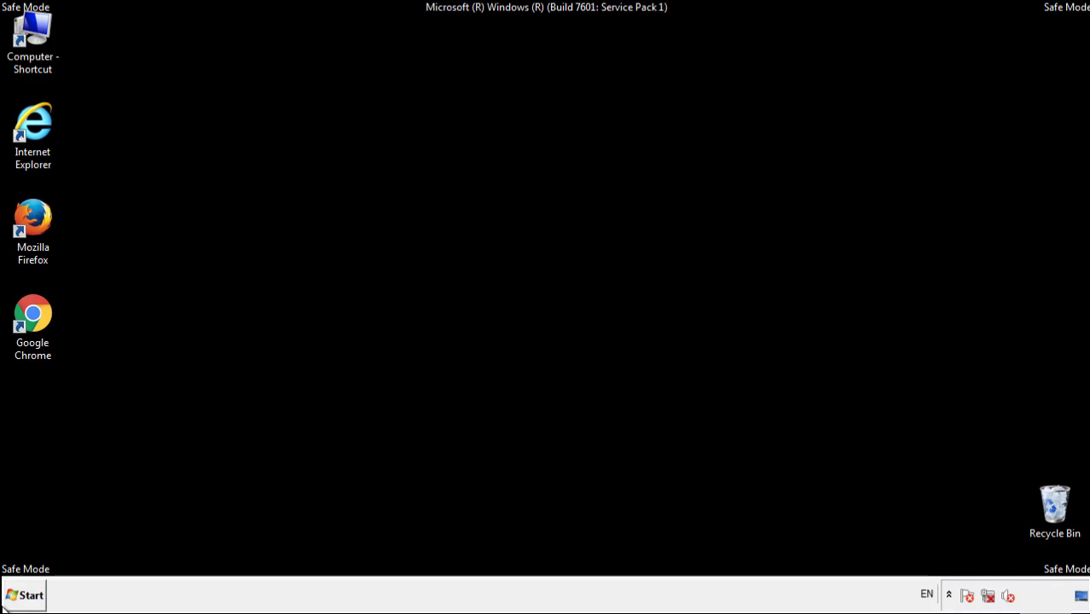
mouse_move(57, 234)
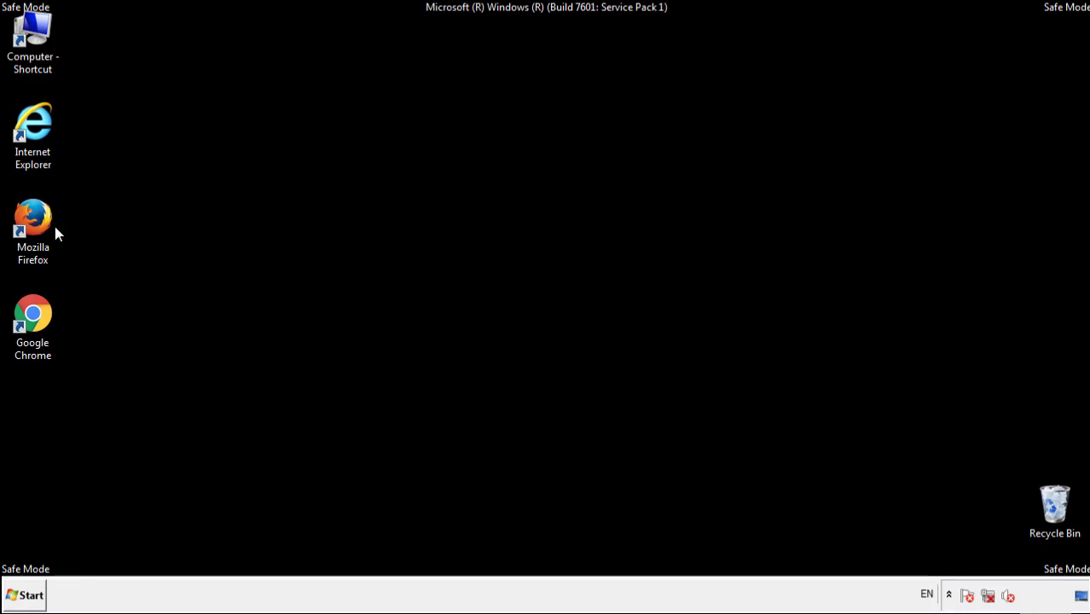
- Start Firefox again from its desktop shortcut
double_click(32, 215)
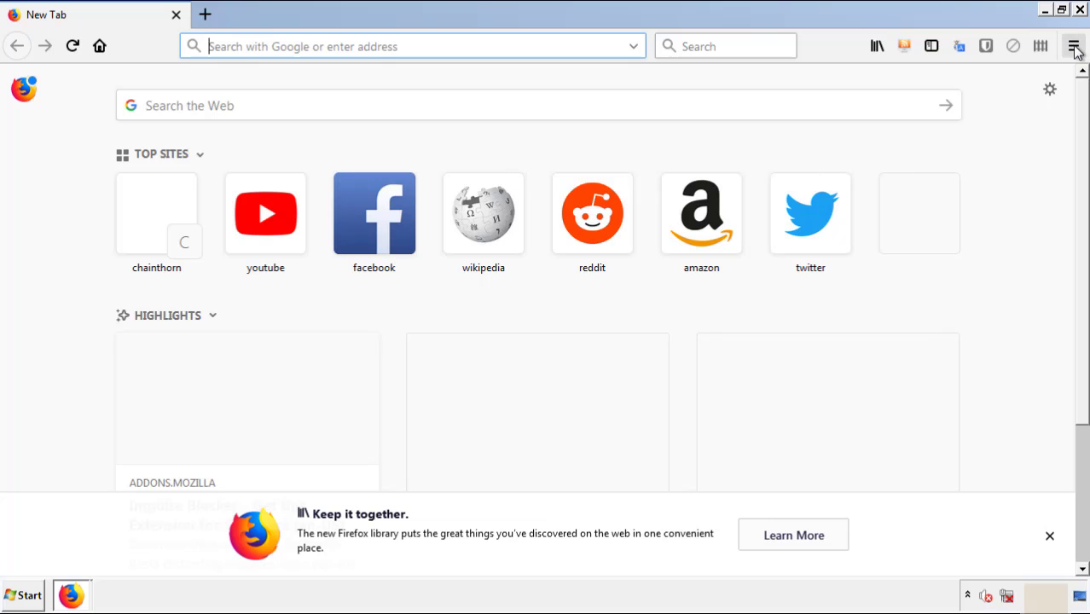
- Remove Search Mine from Firefox add-ons, then launch Google Chrome
left_click(1074, 46)
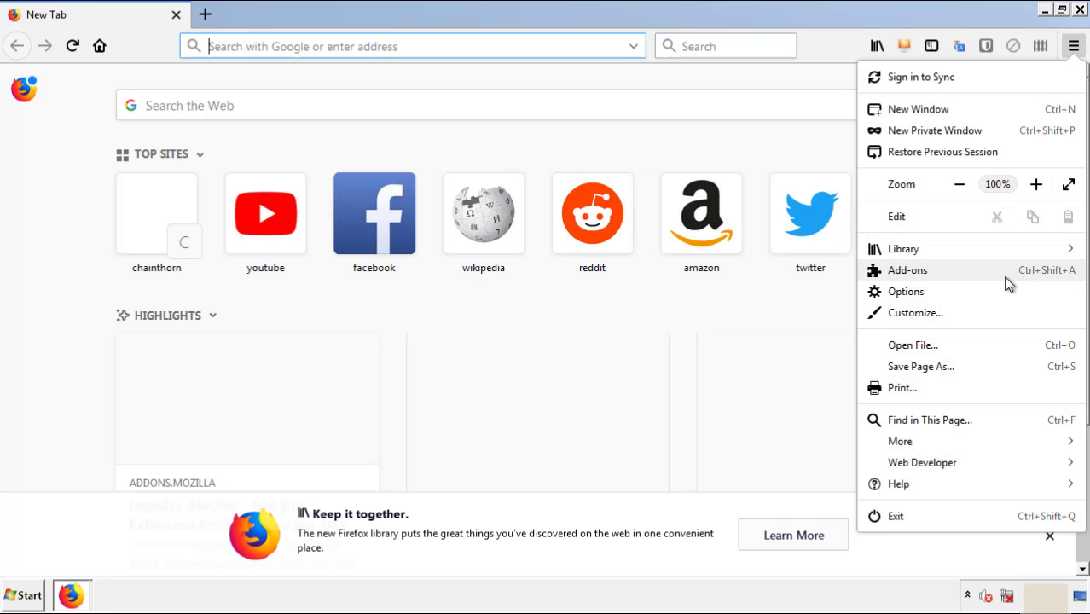
left_click(907, 269)
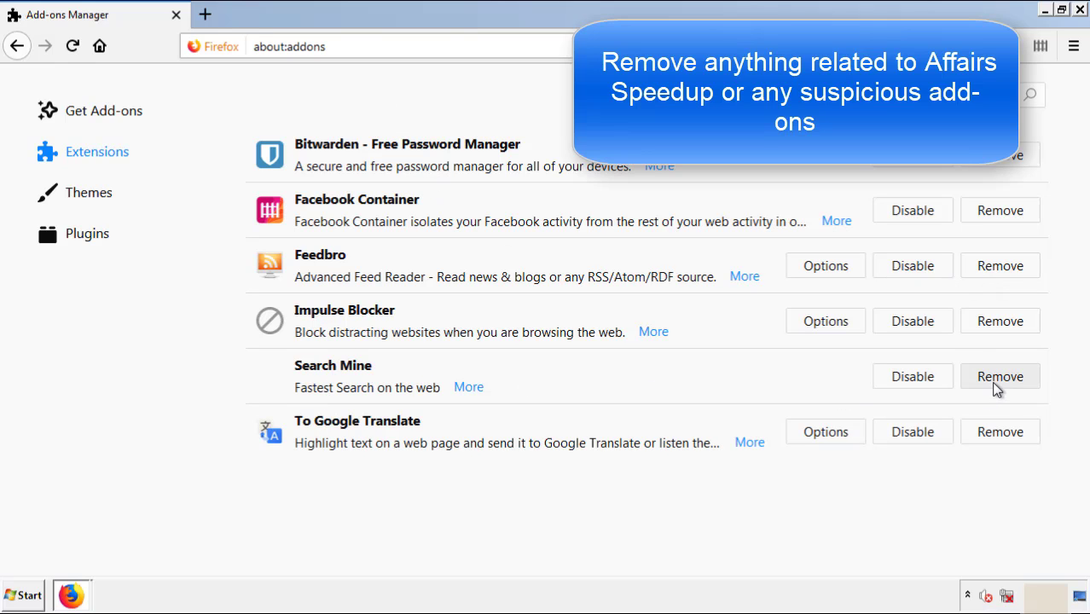
left_click(1000, 377)
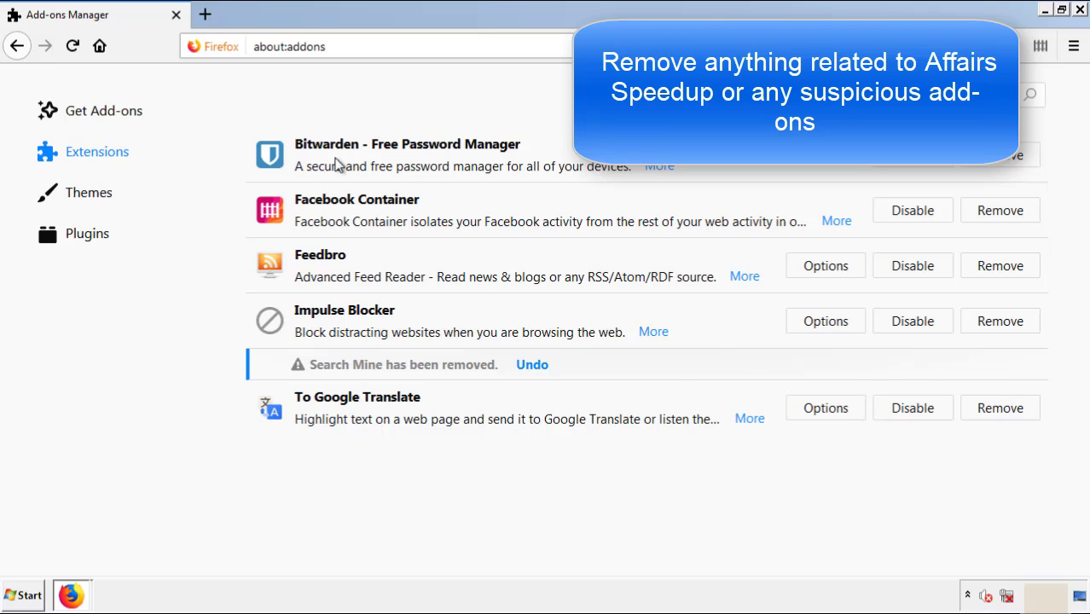
mouse_move(1030, 49)
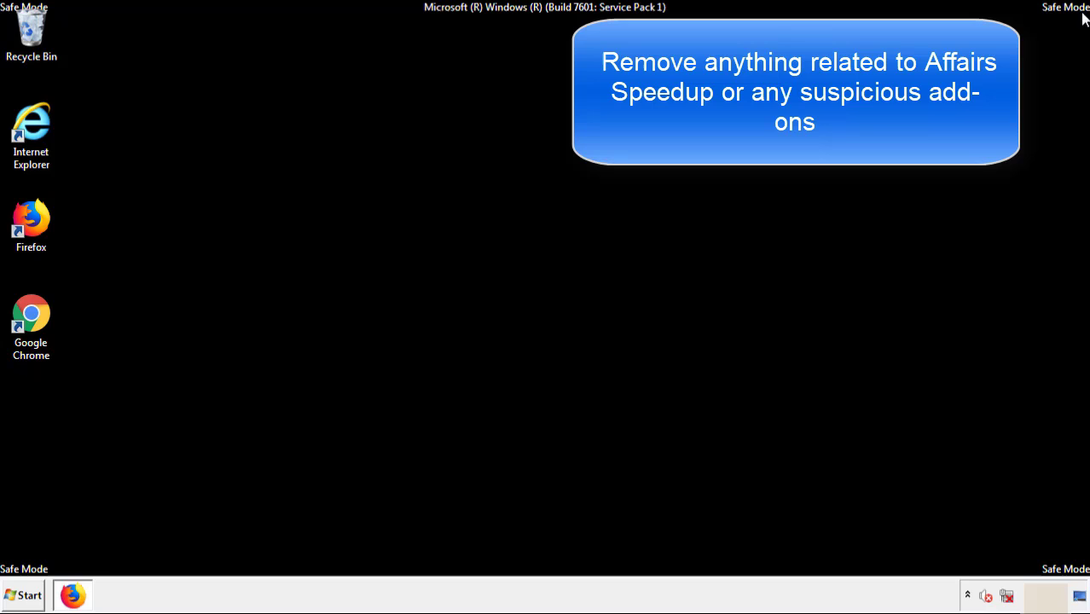
mouse_move(31, 320)
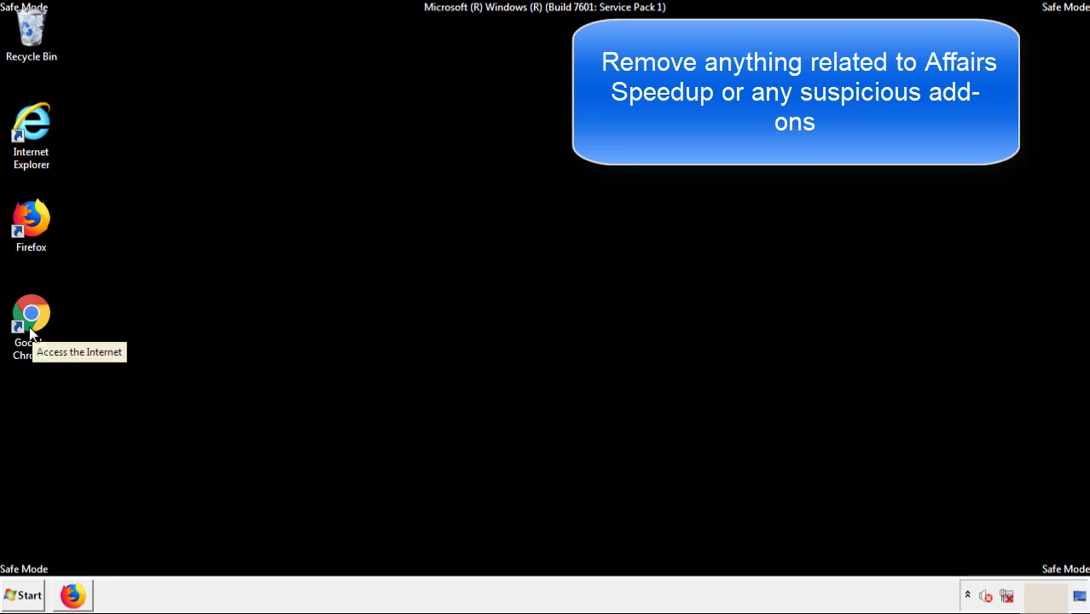
double_click(31, 313)
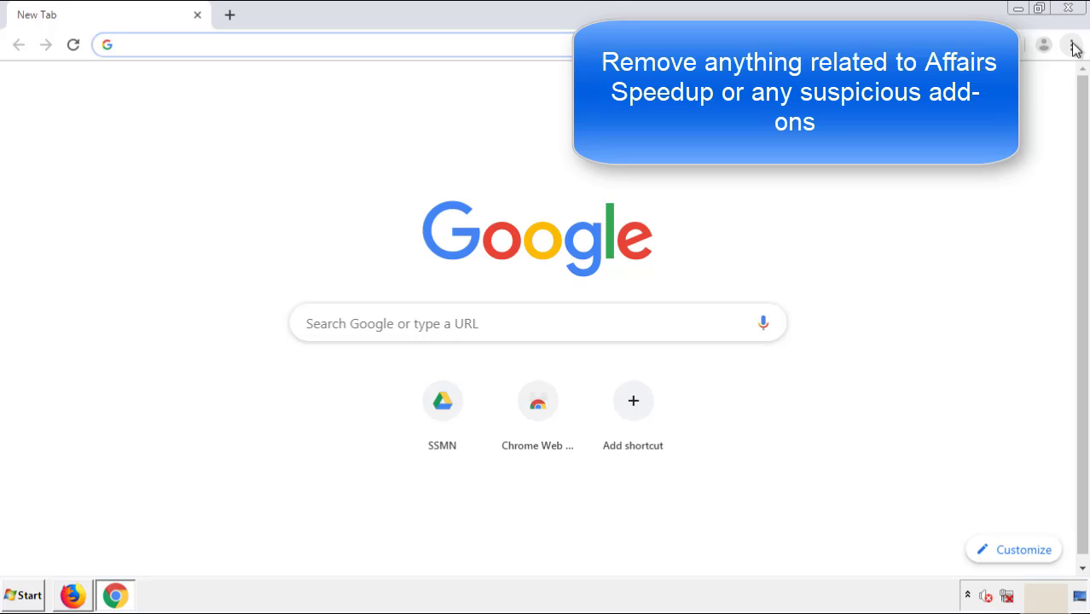
- Delete Search Mine from Chrome's Extensions page and close Chrome
left_click(1072, 44)
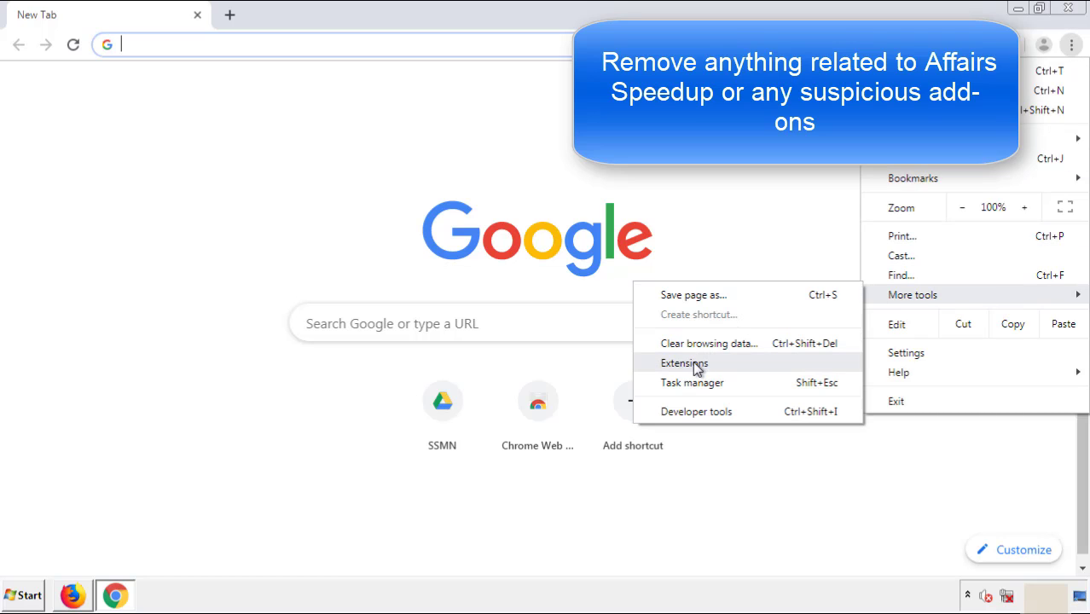
left_click(684, 363)
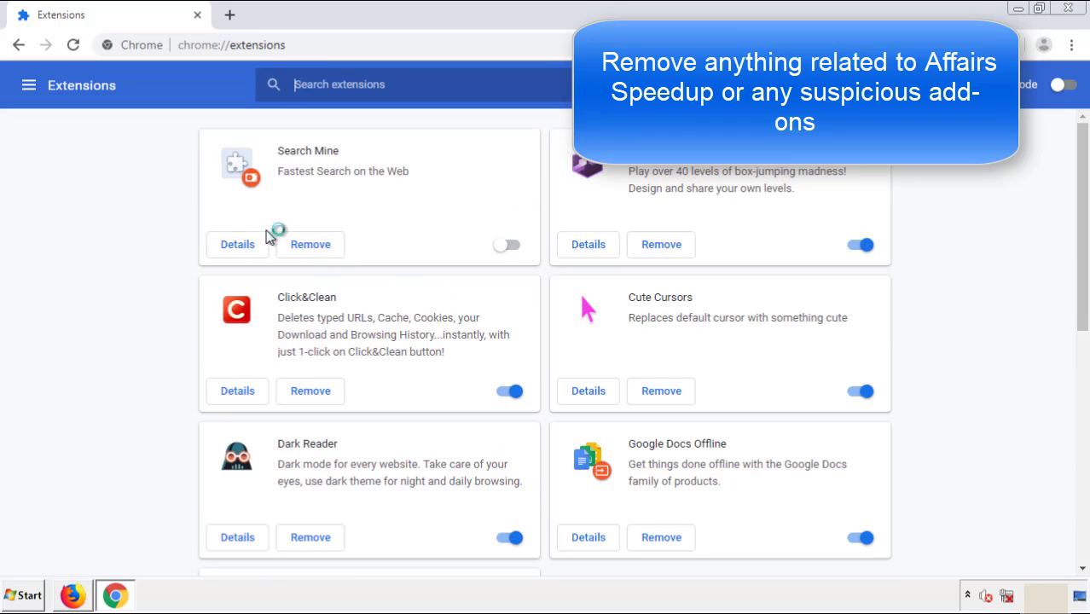
left_click(311, 245)
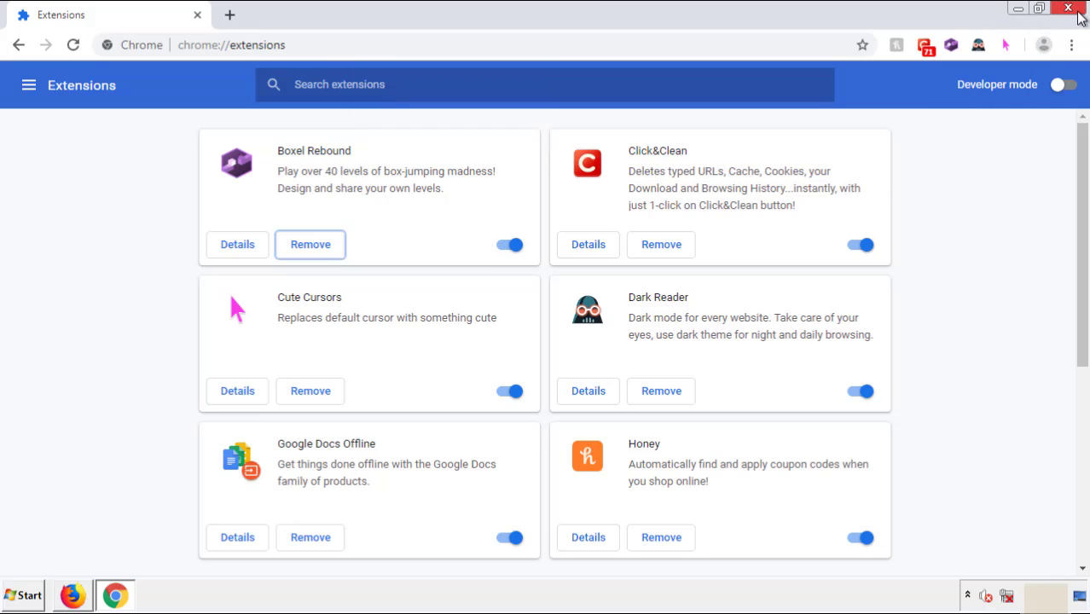
left_click(1069, 8)
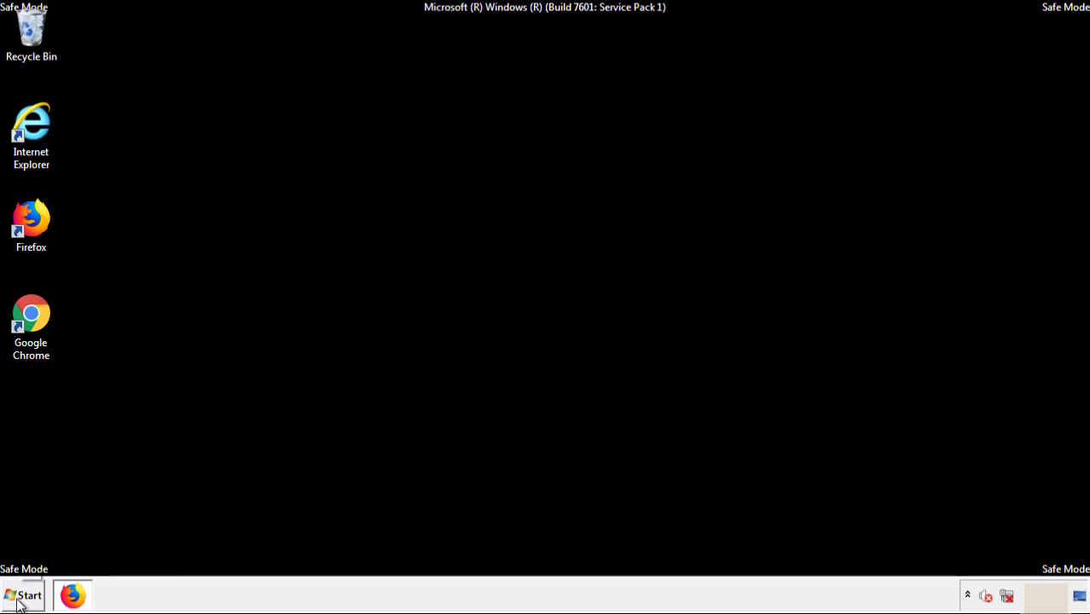